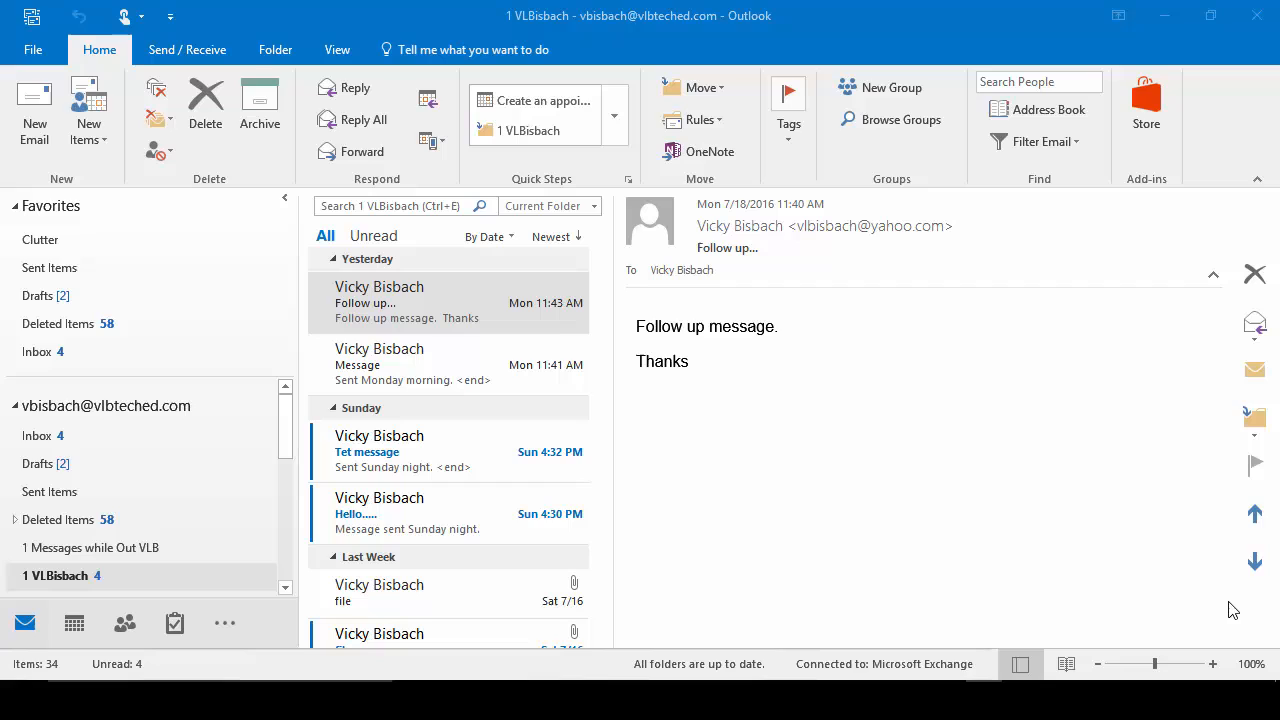
pyautogui.moveTo(100, 658)
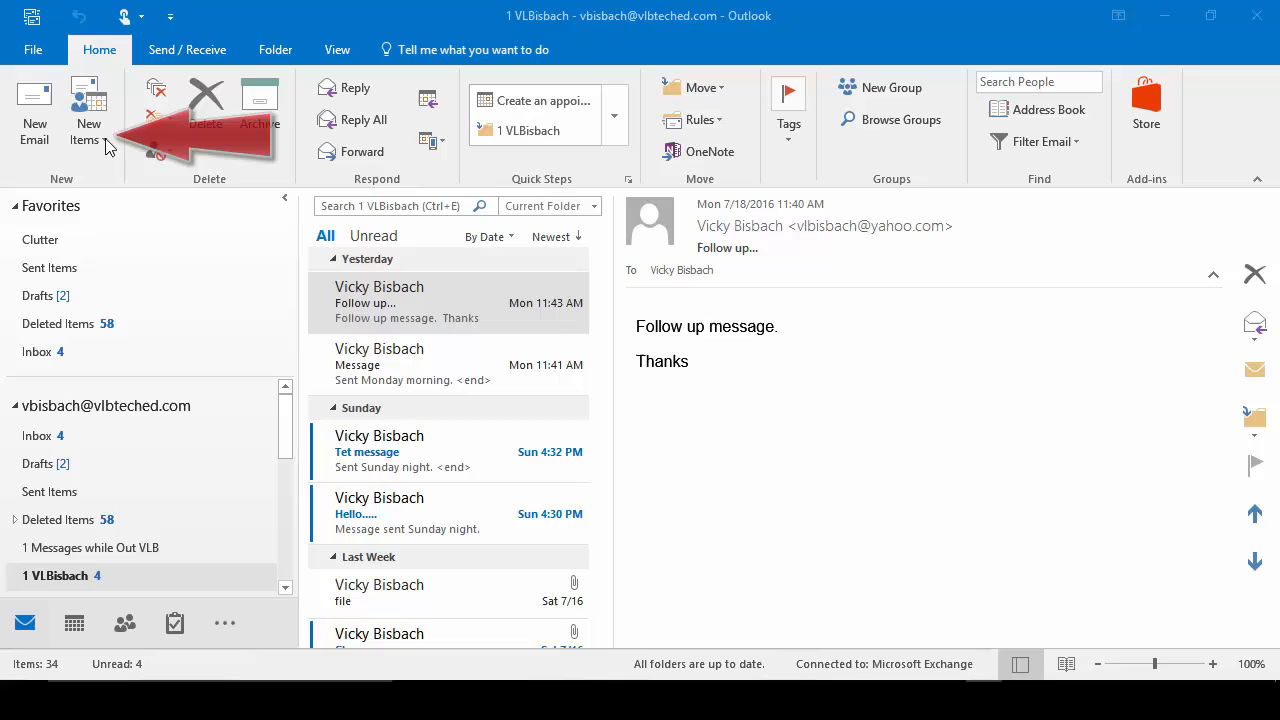
# Step: Start a new appointment from the mail view (Ctrl+Shift+A) and discard it unsaved
pyautogui.click(88, 110)
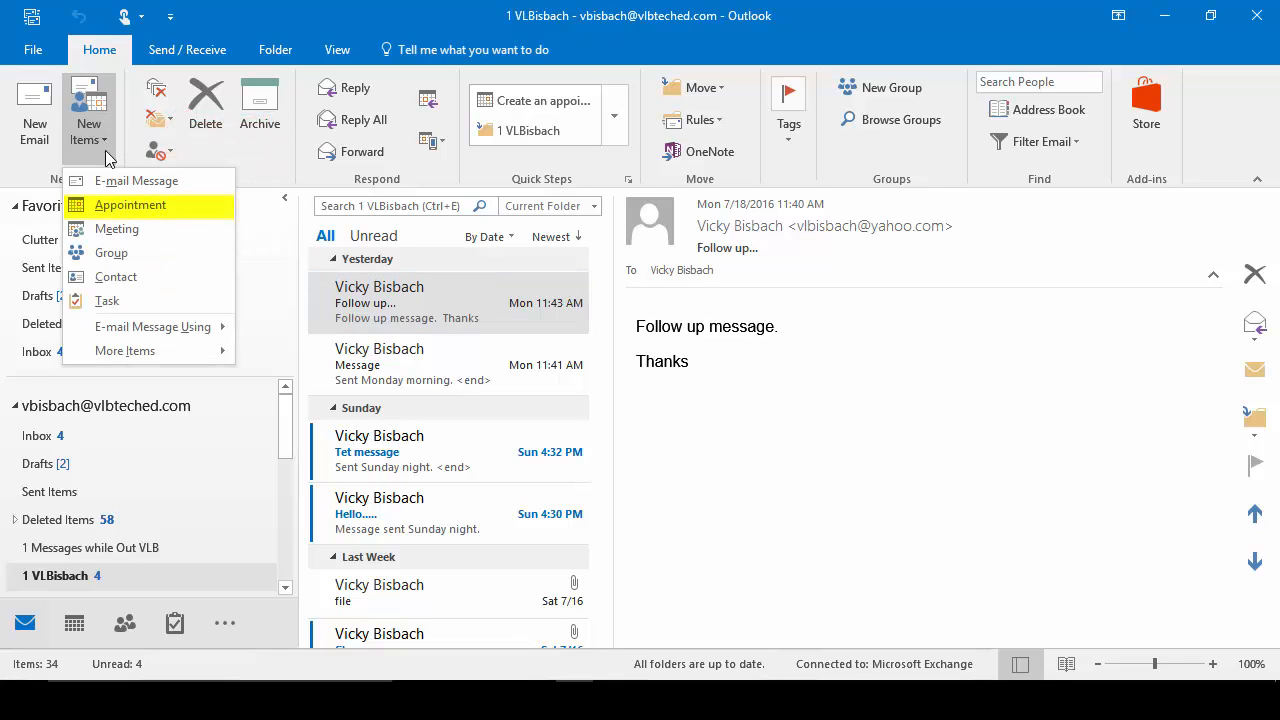
pyautogui.click(130, 204)
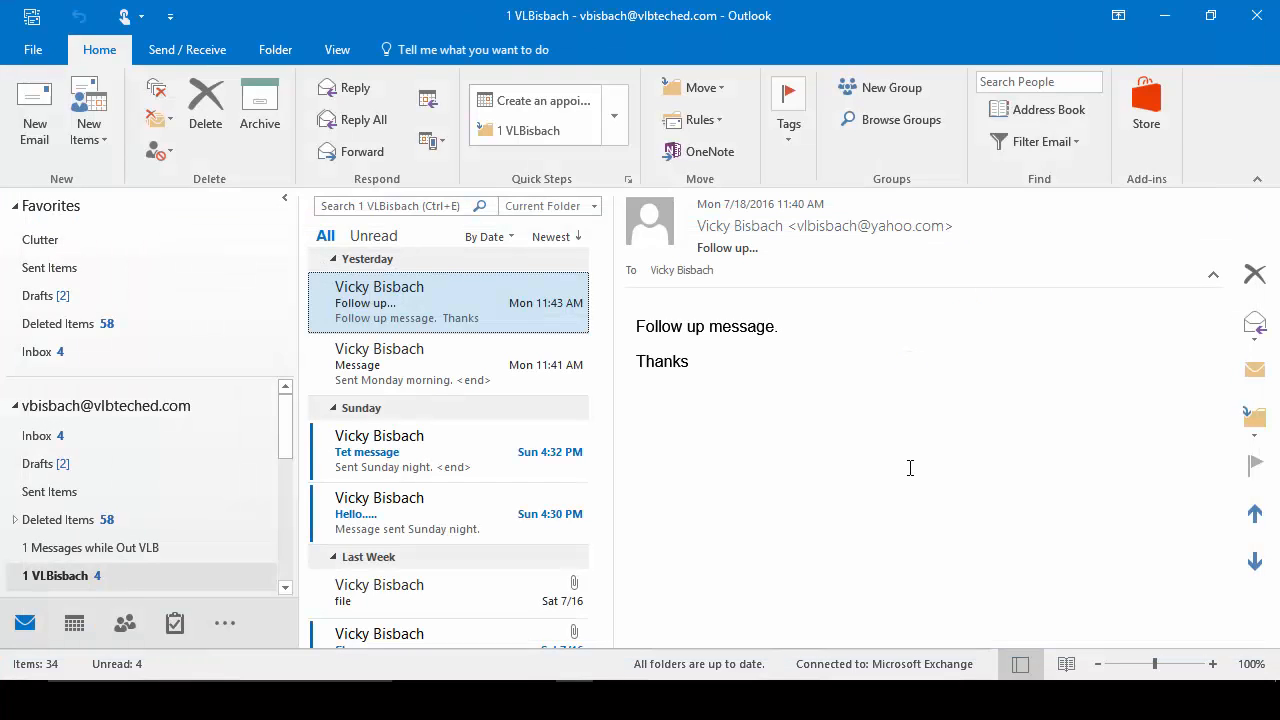
pyautogui.press('ctrl+shift+a')
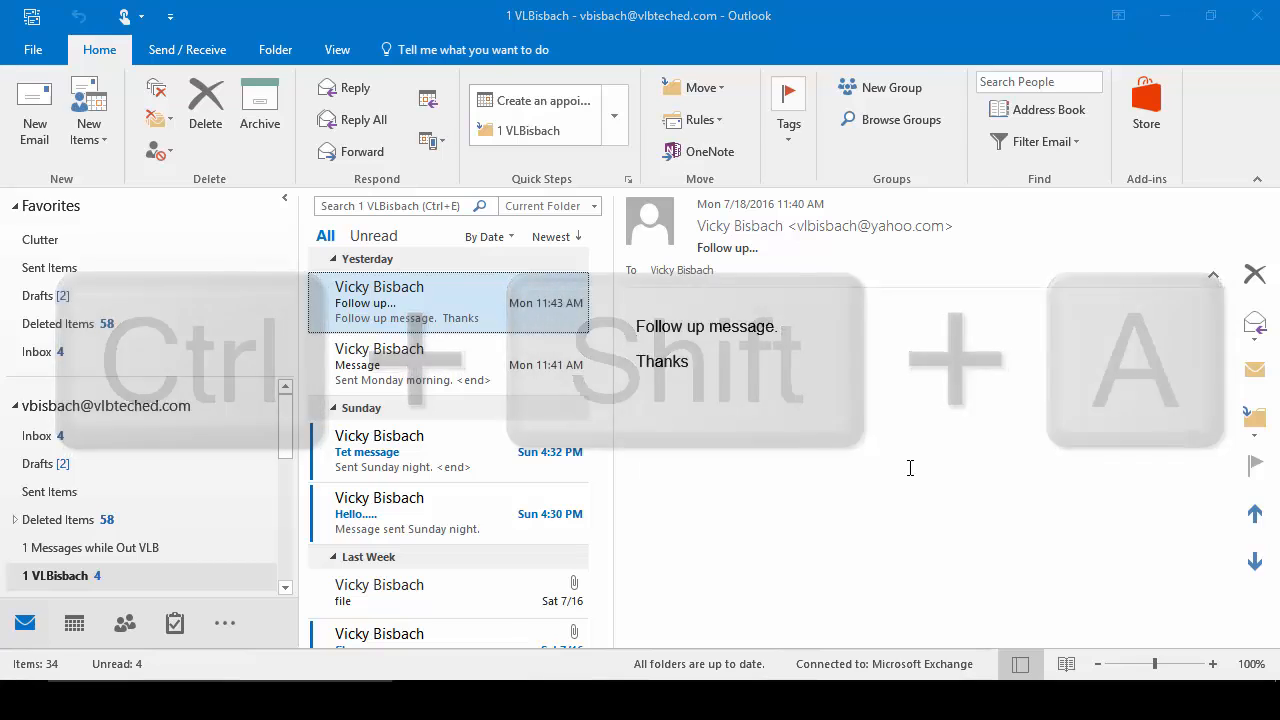
pyautogui.press('ctrl+shift+a')
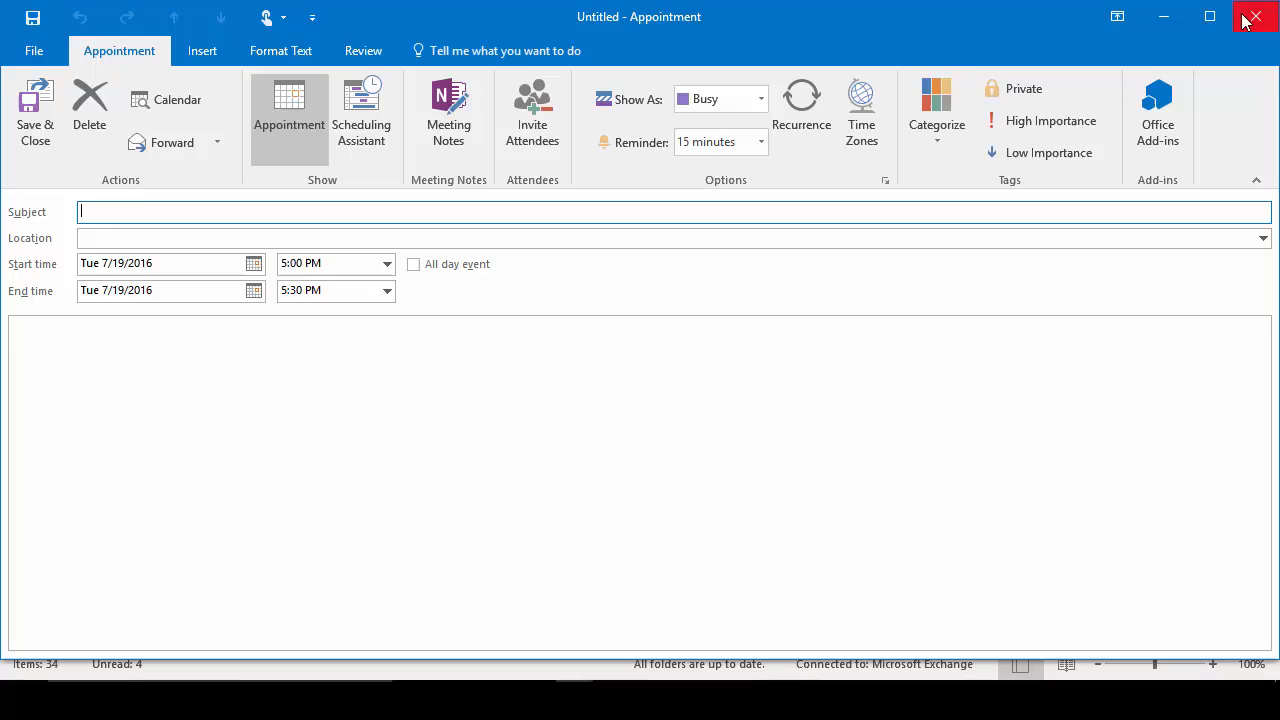
pyautogui.click(1256, 16)
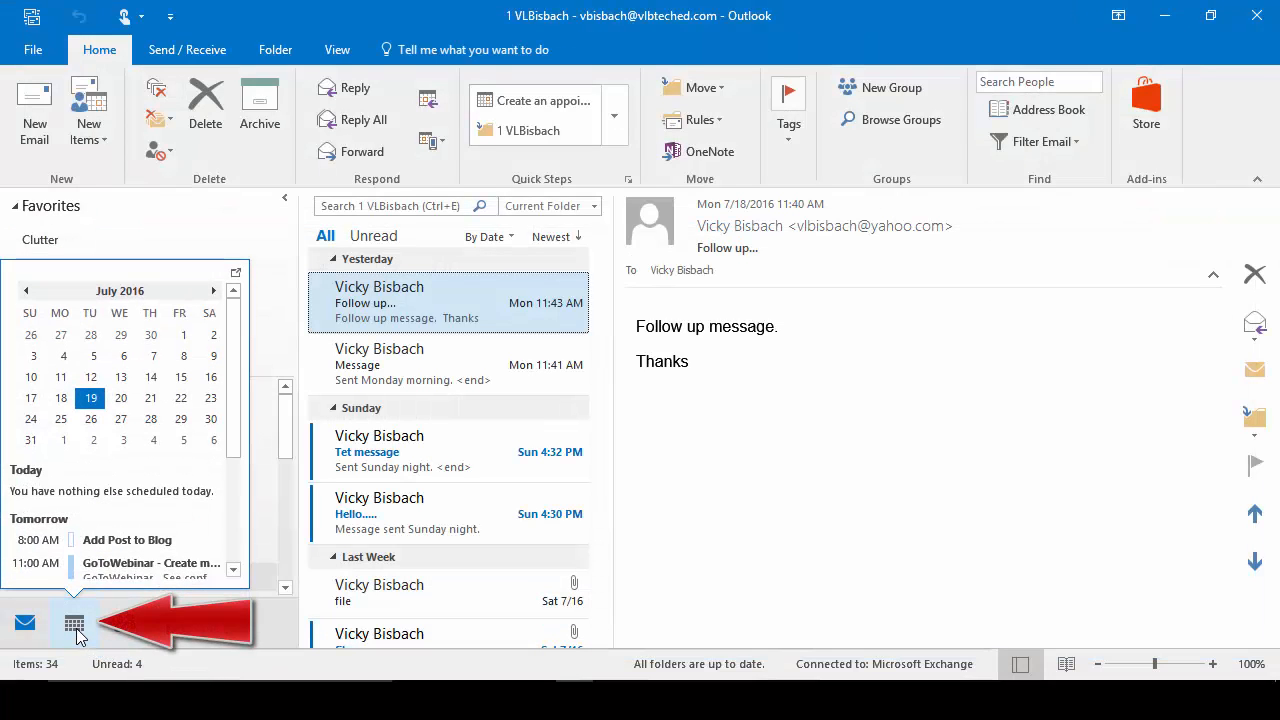
# Step: Go to the Calendar for July 19, 2016 and start a blank New Appointment
pyautogui.click(74, 624)
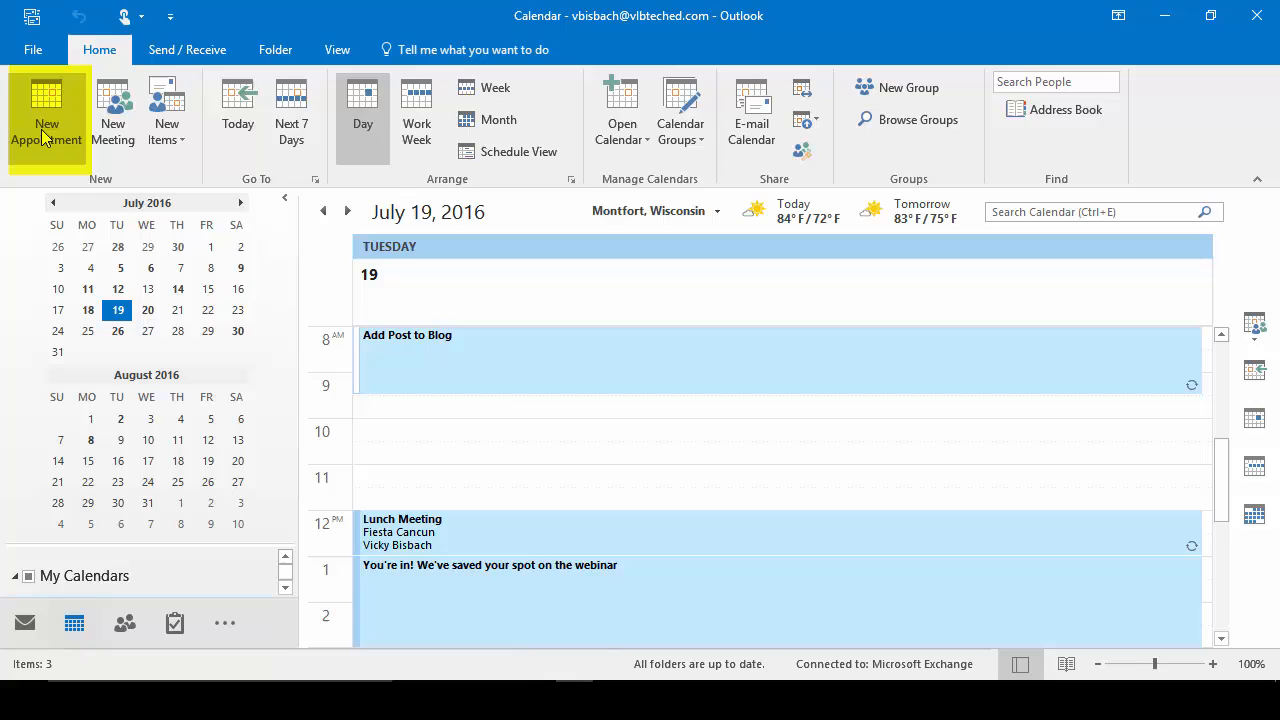
pyautogui.click(46, 114)
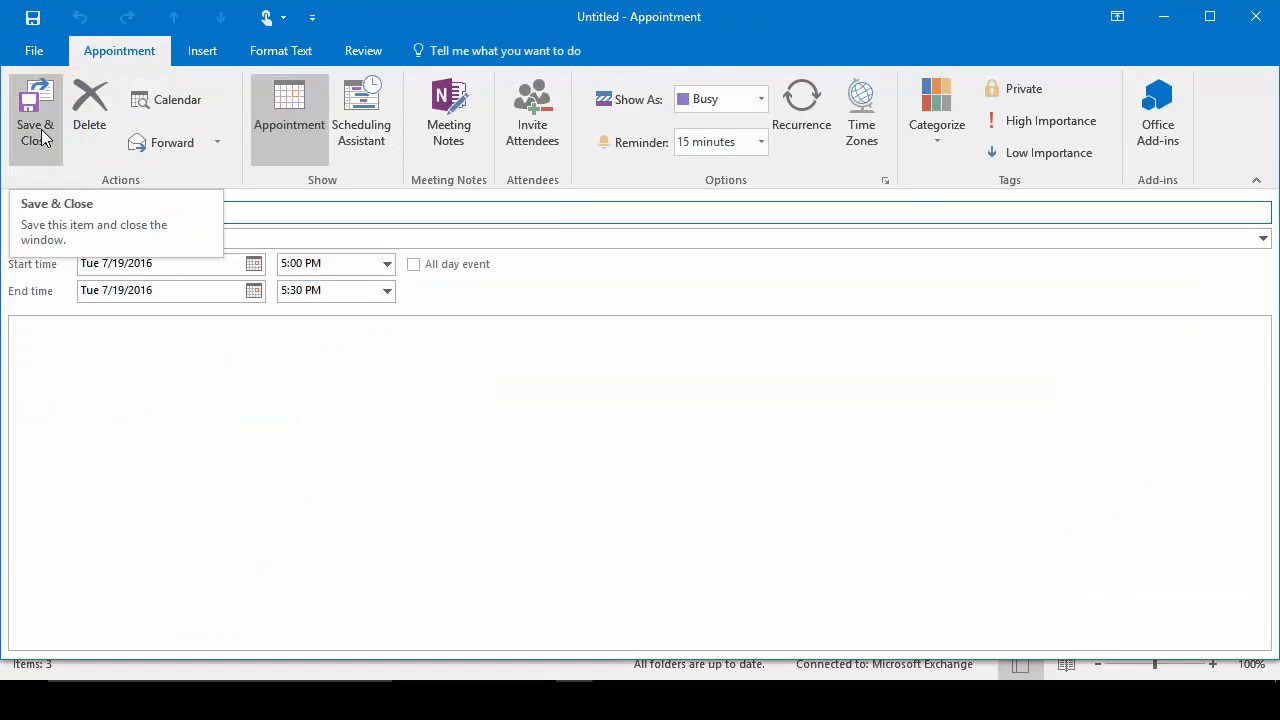
pyautogui.moveTo(360, 464)
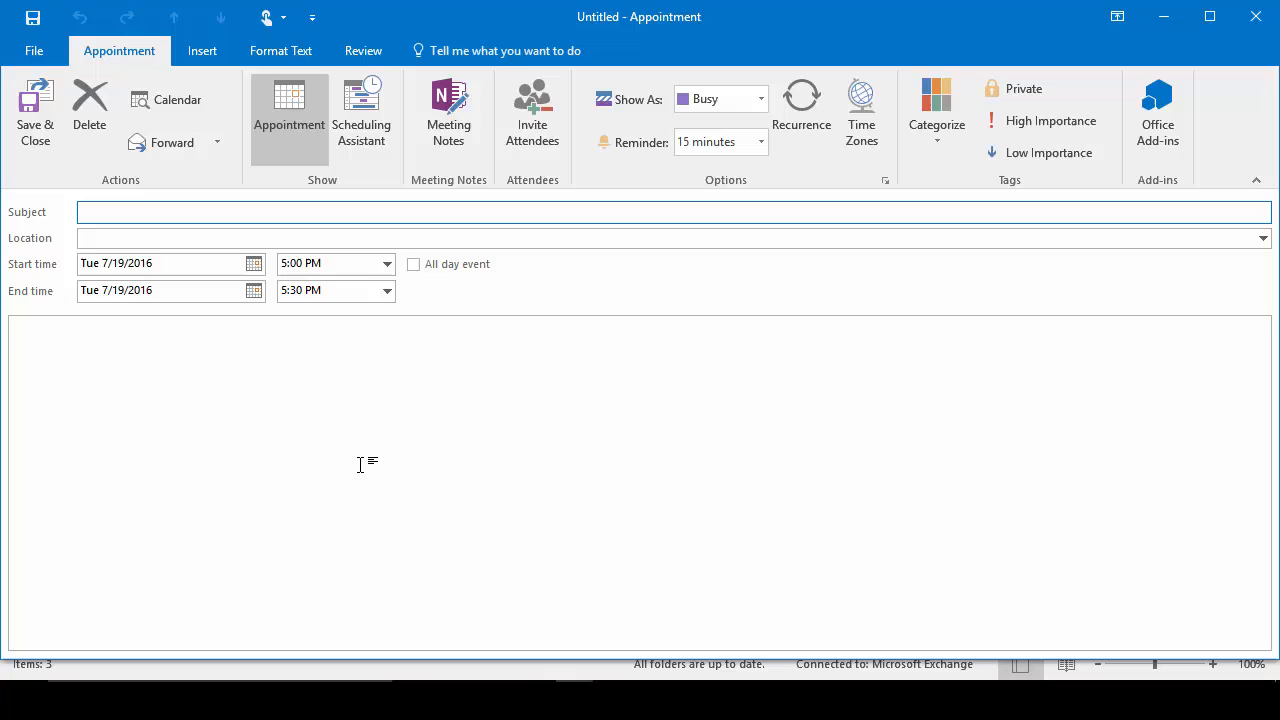
# Step: Enter Dentist as the subject and 191 N. 30th Street as the location
pyautogui.click(124, 212)
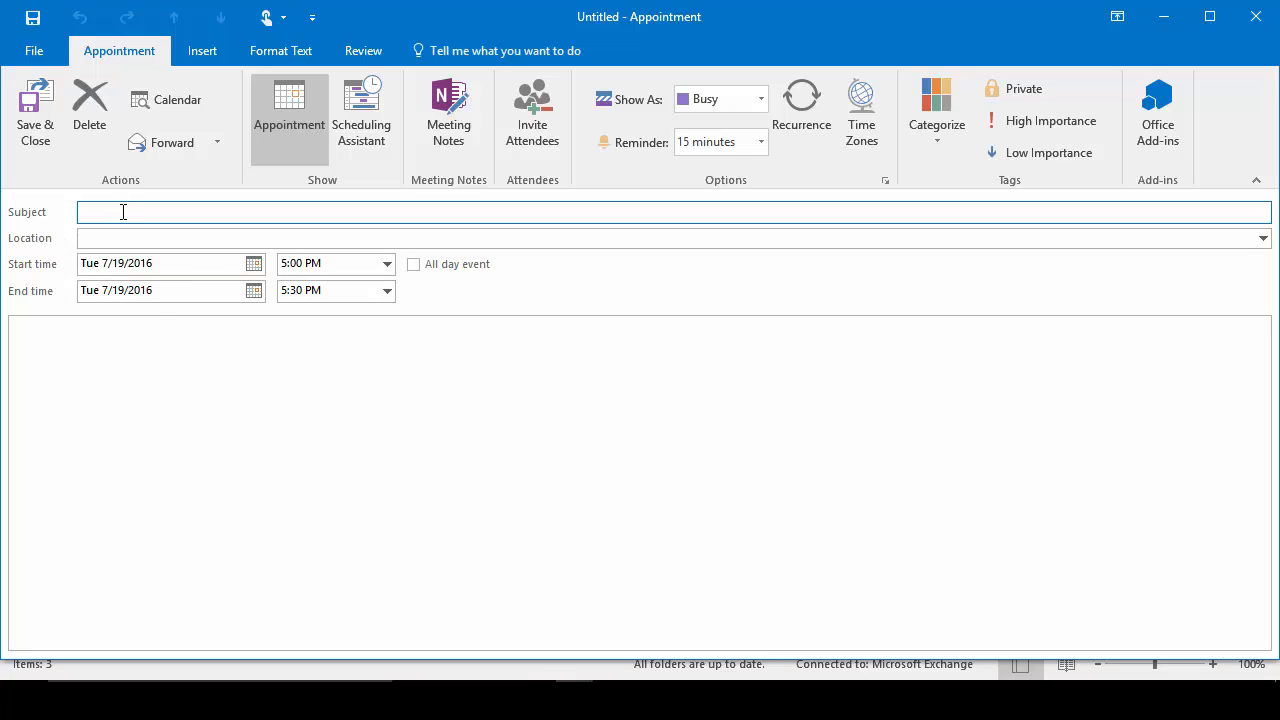
pyautogui.write('Dentist')
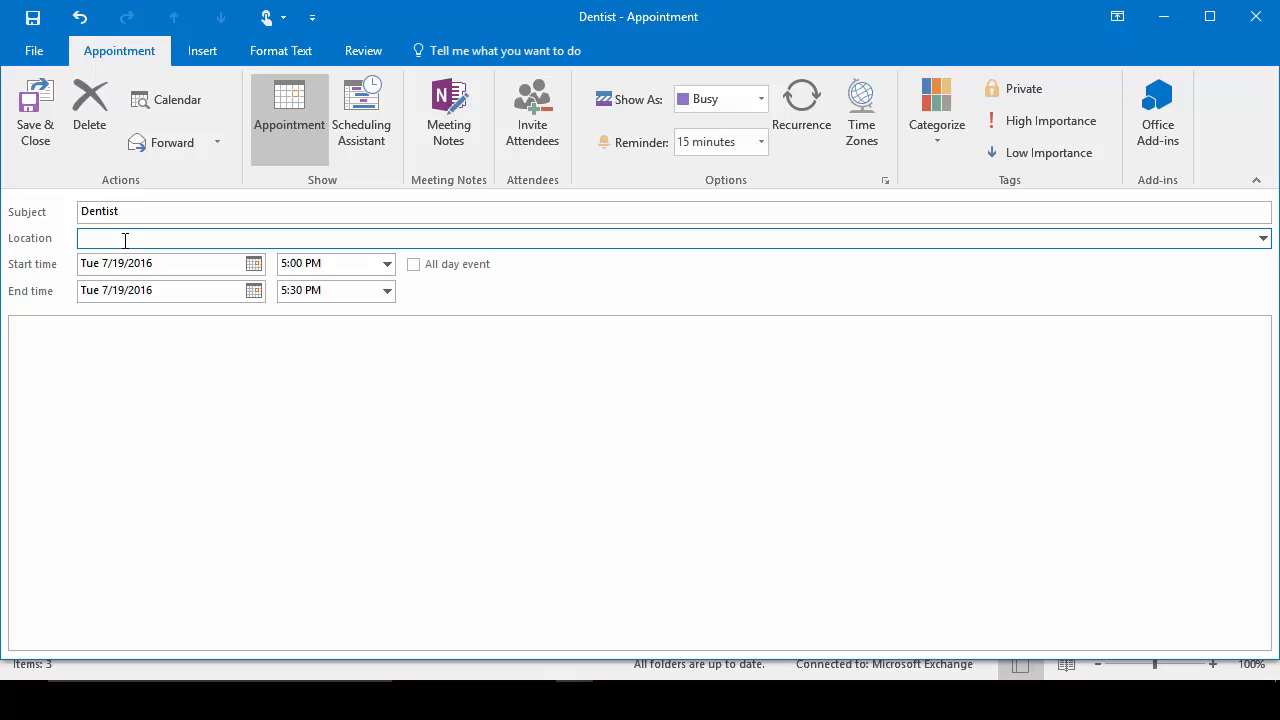
pyautogui.write('191 N. 30th Street')
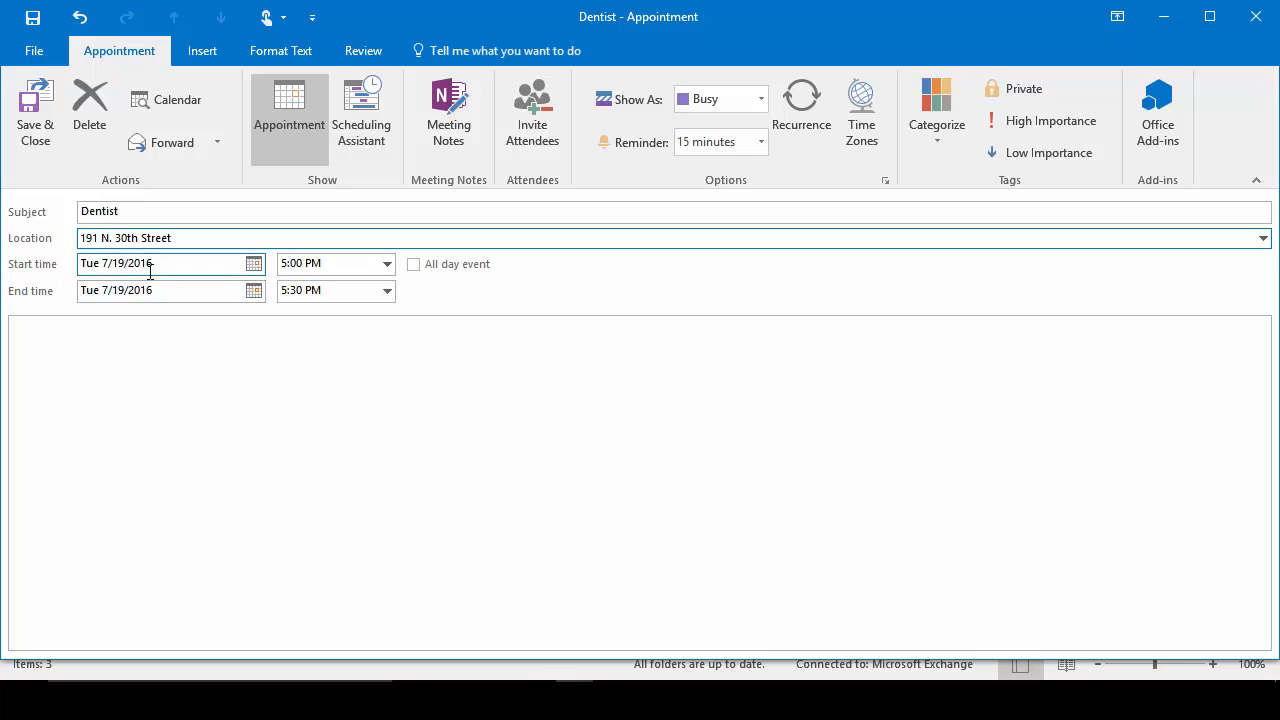
# Step: Schedule it for Wednesday 7/20/2016 from 2:00 PM to 3:30 PM
pyautogui.click(252, 264)
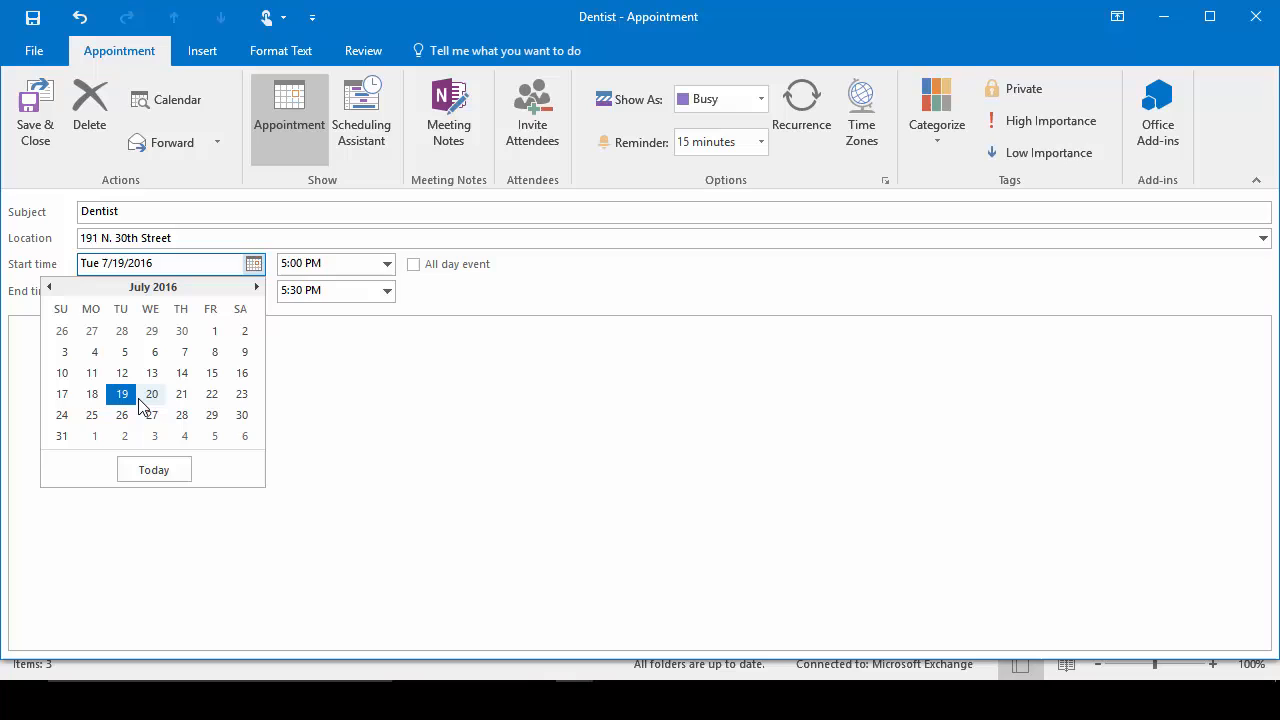
pyautogui.click(152, 392)
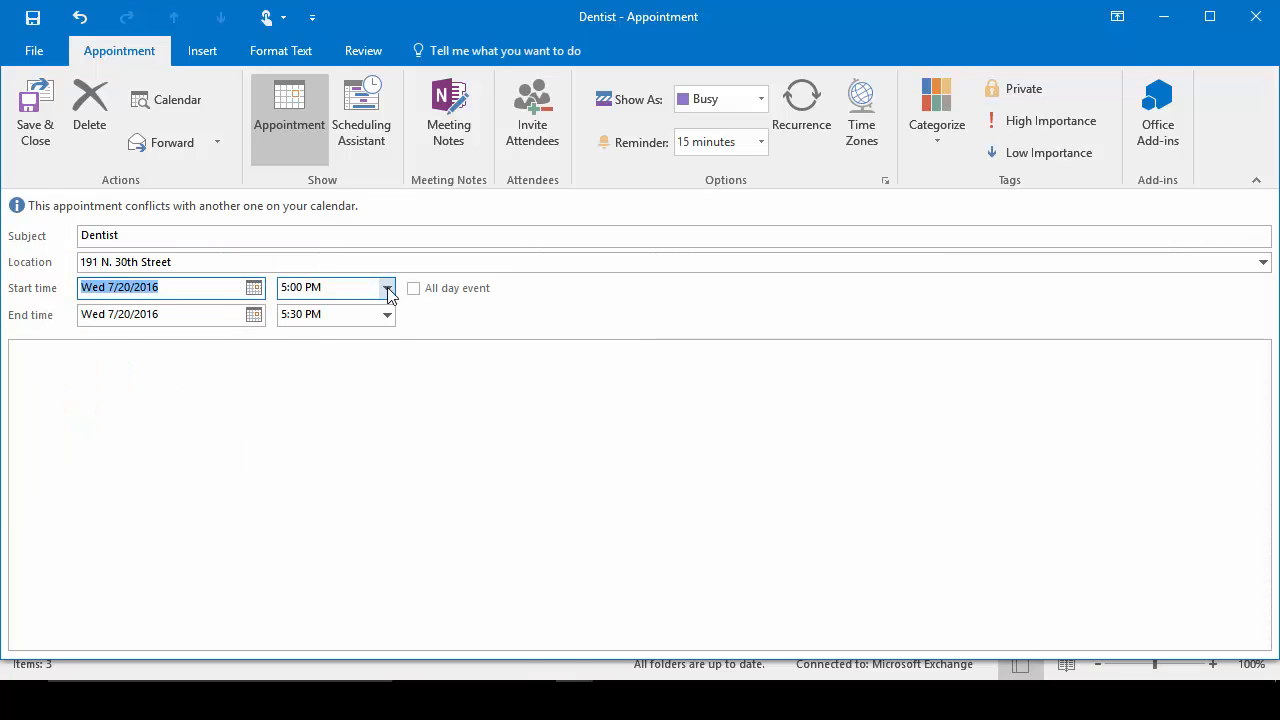
pyautogui.click(388, 288)
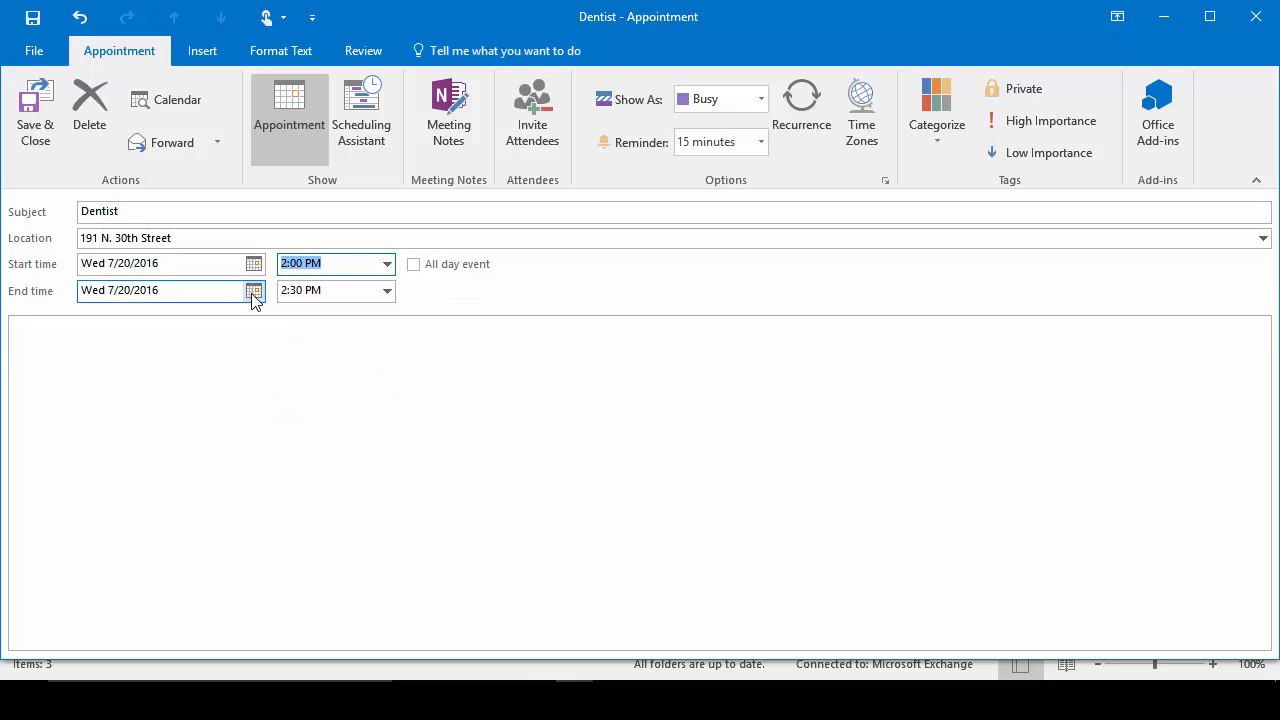
pyautogui.click(386, 290)
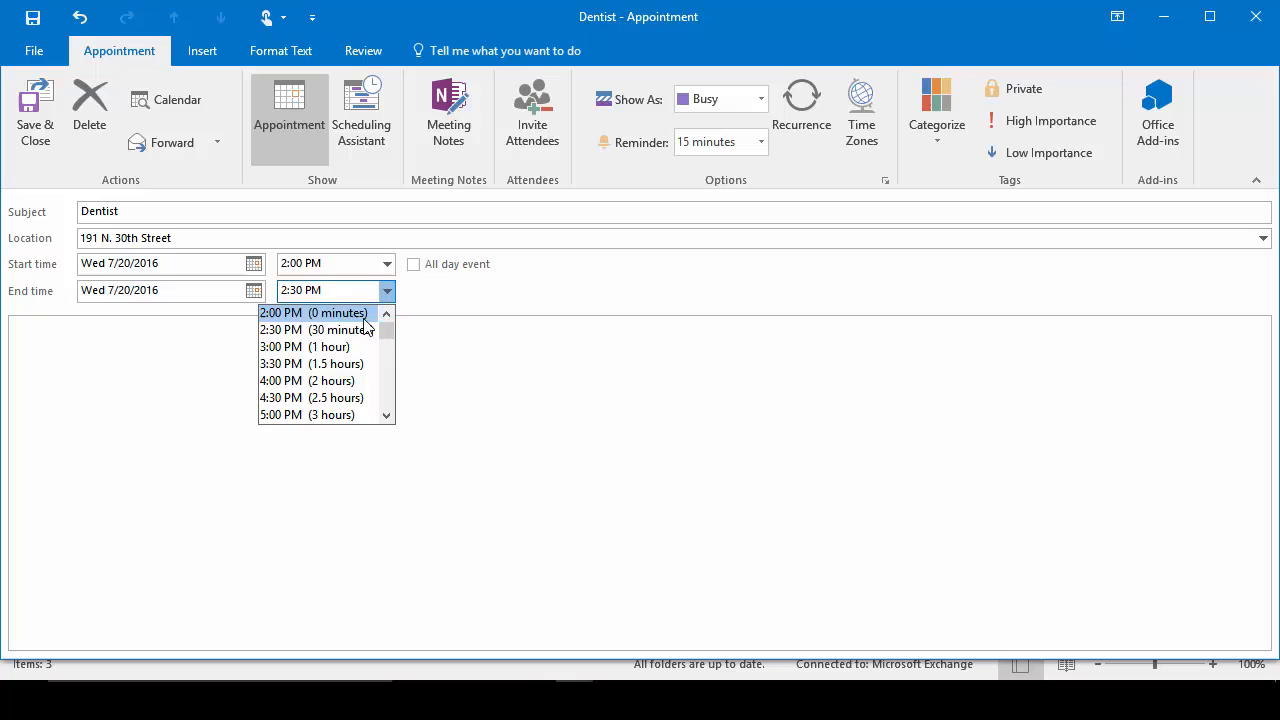
pyautogui.click(312, 364)
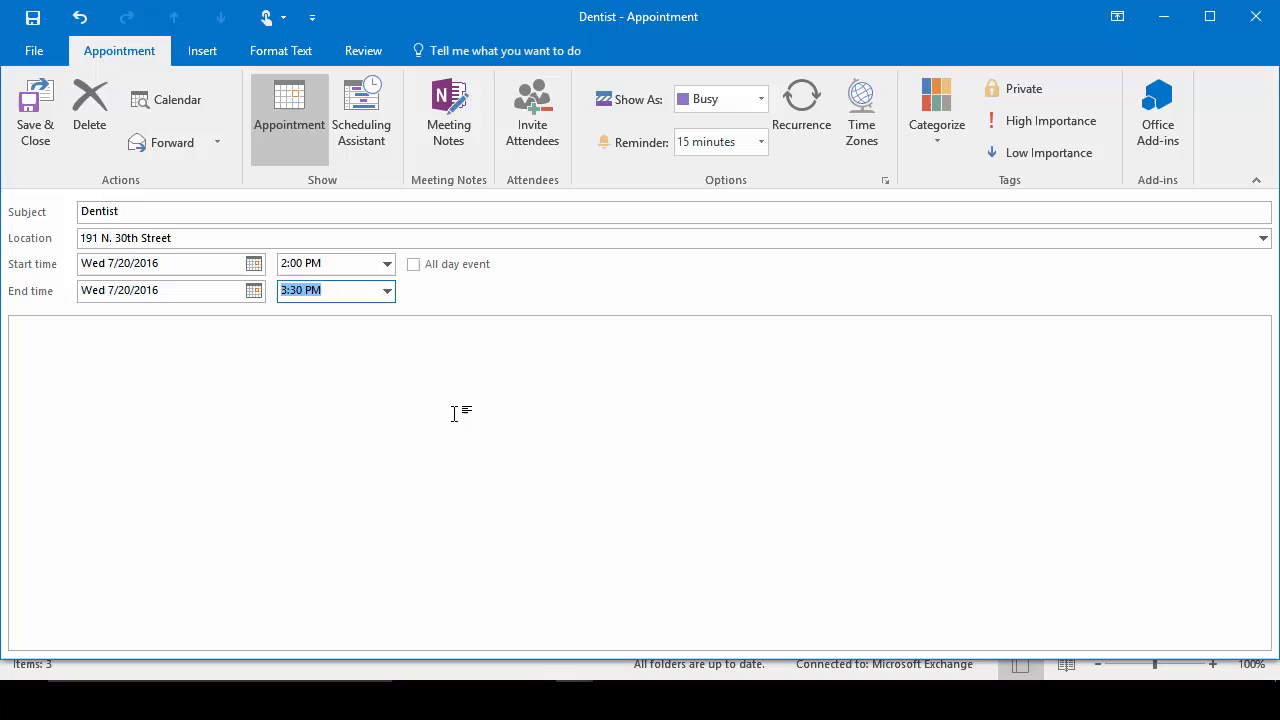
pyautogui.click(30, 336)
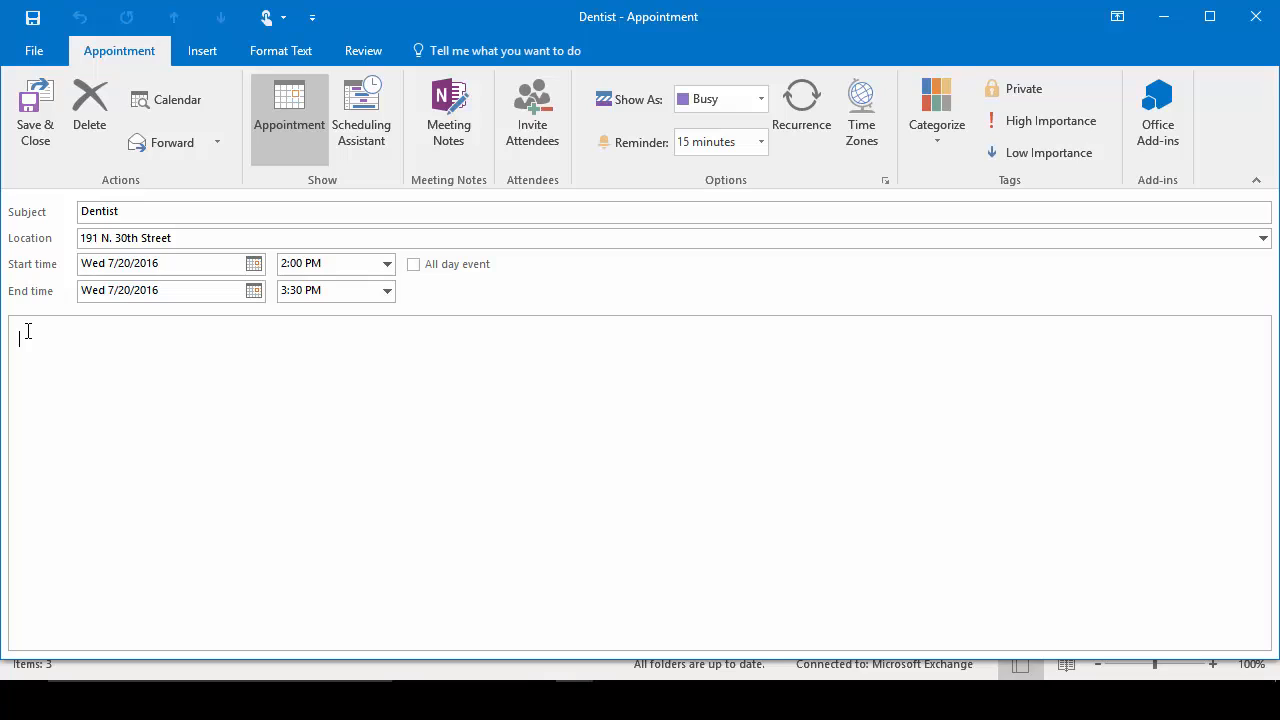
# Step: Add the note 'Don't forget dental insurance card!', a 30-minute reminder and a Show As status
pyautogui.write("Don't forget dental insurance card!")
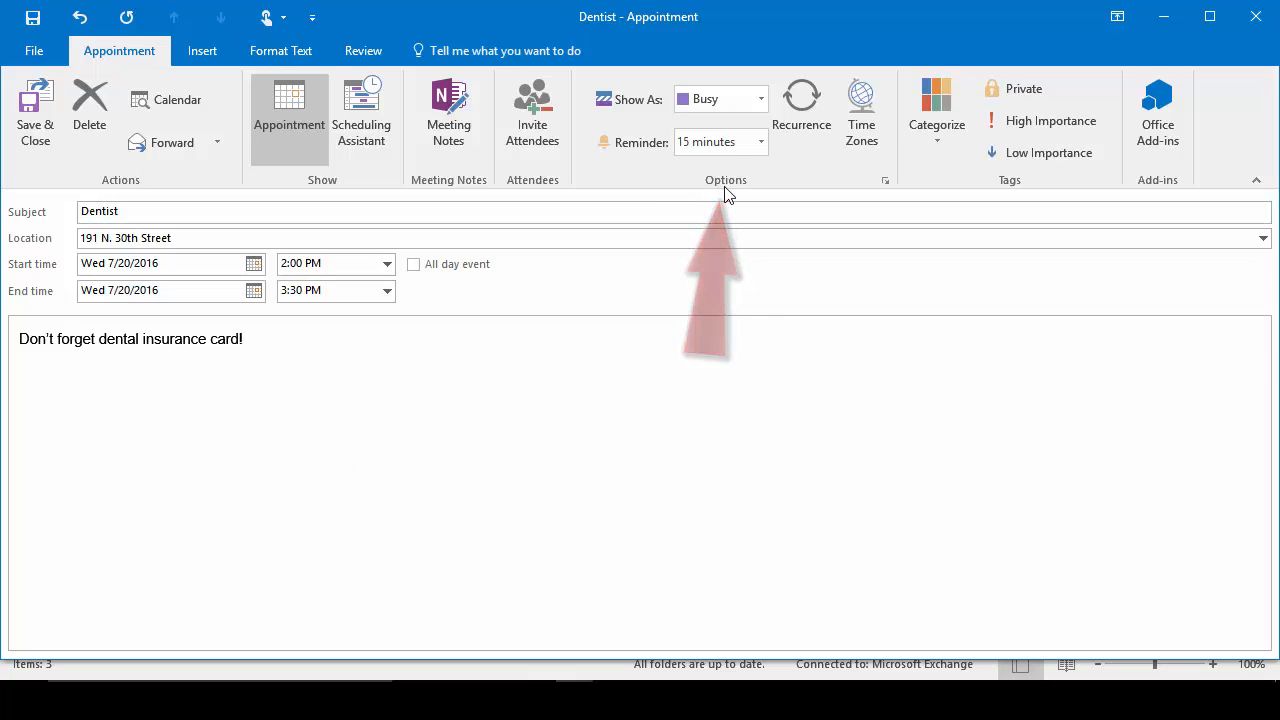
pyautogui.moveTo(760, 142)
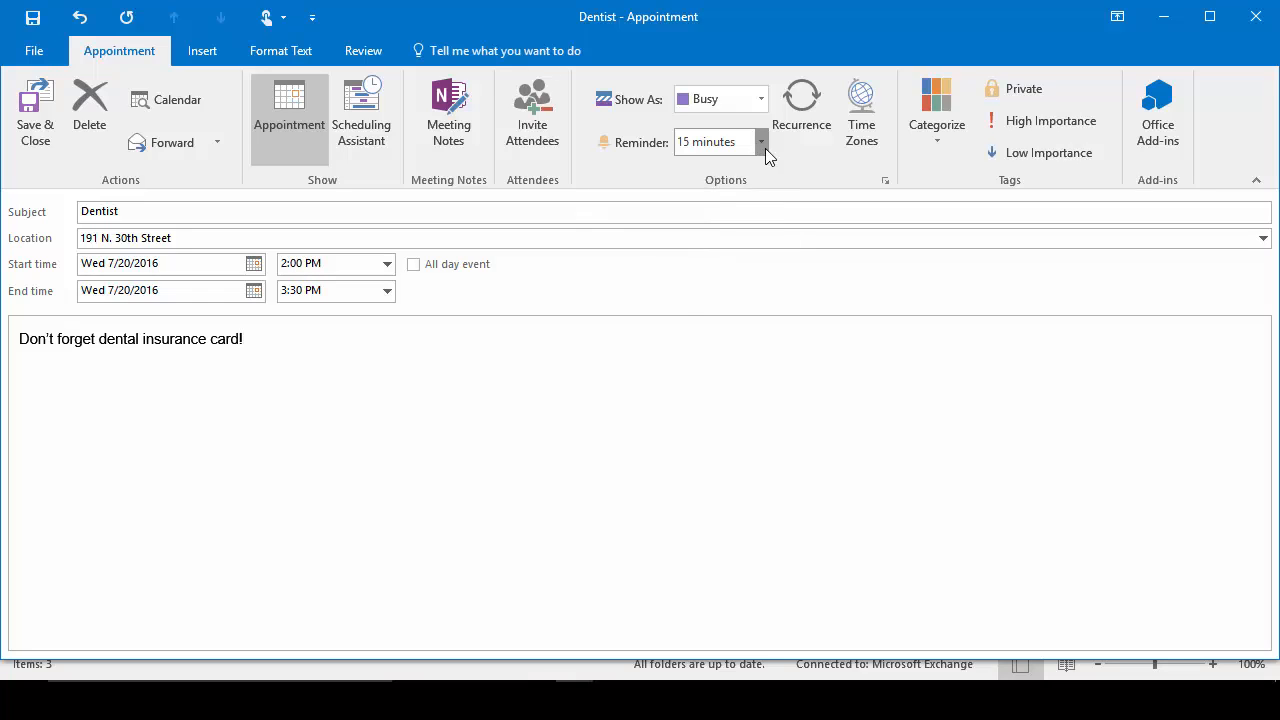
pyautogui.click(760, 140)
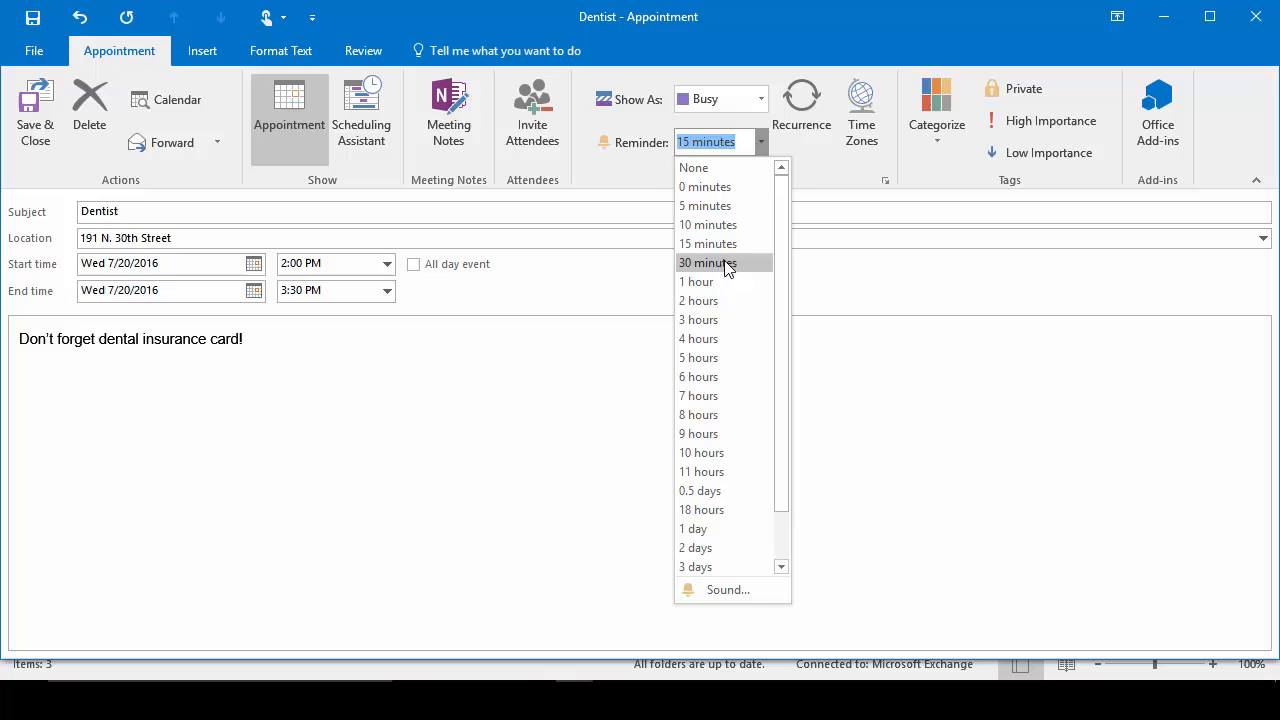
pyautogui.click(708, 262)
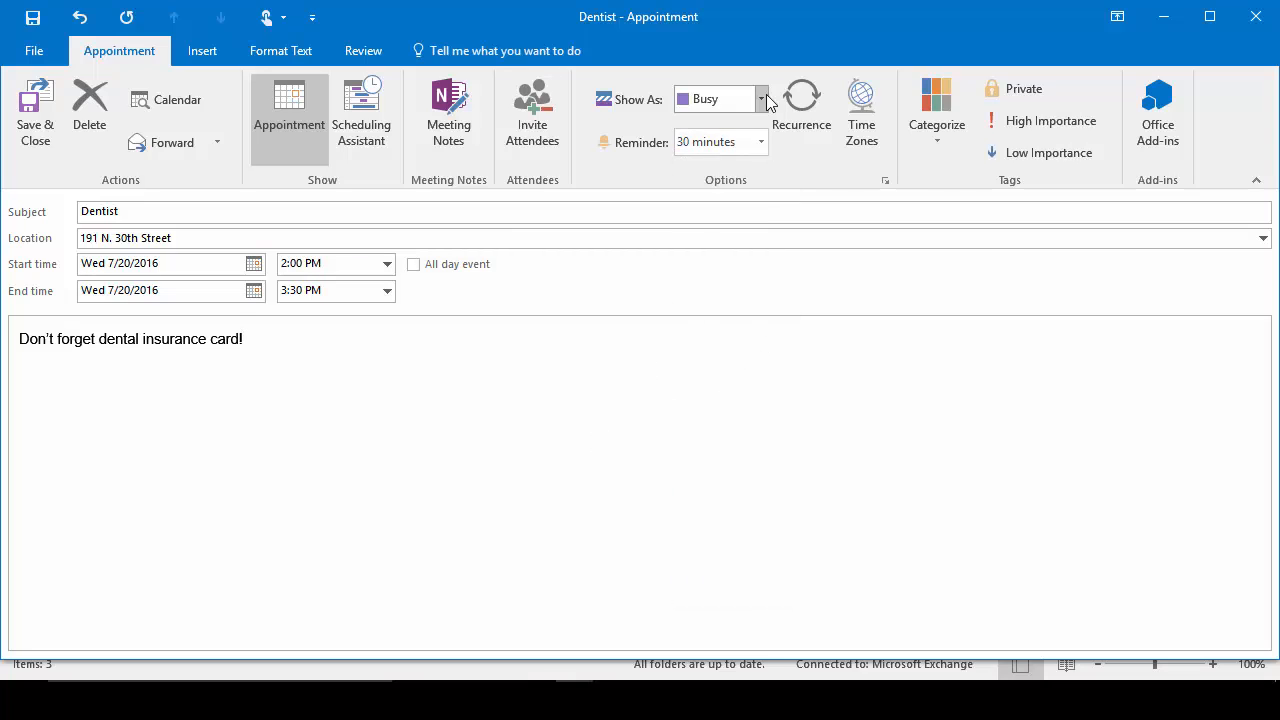
pyautogui.click(762, 98)
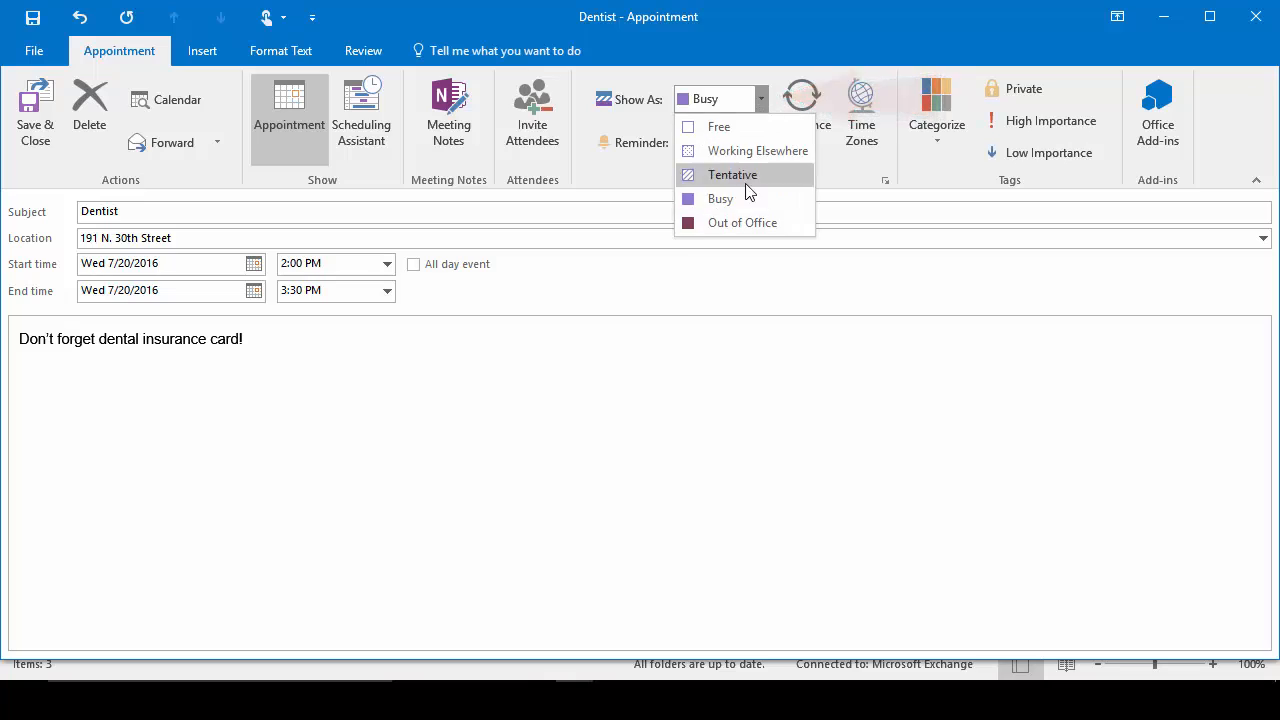
pyautogui.click(744, 222)
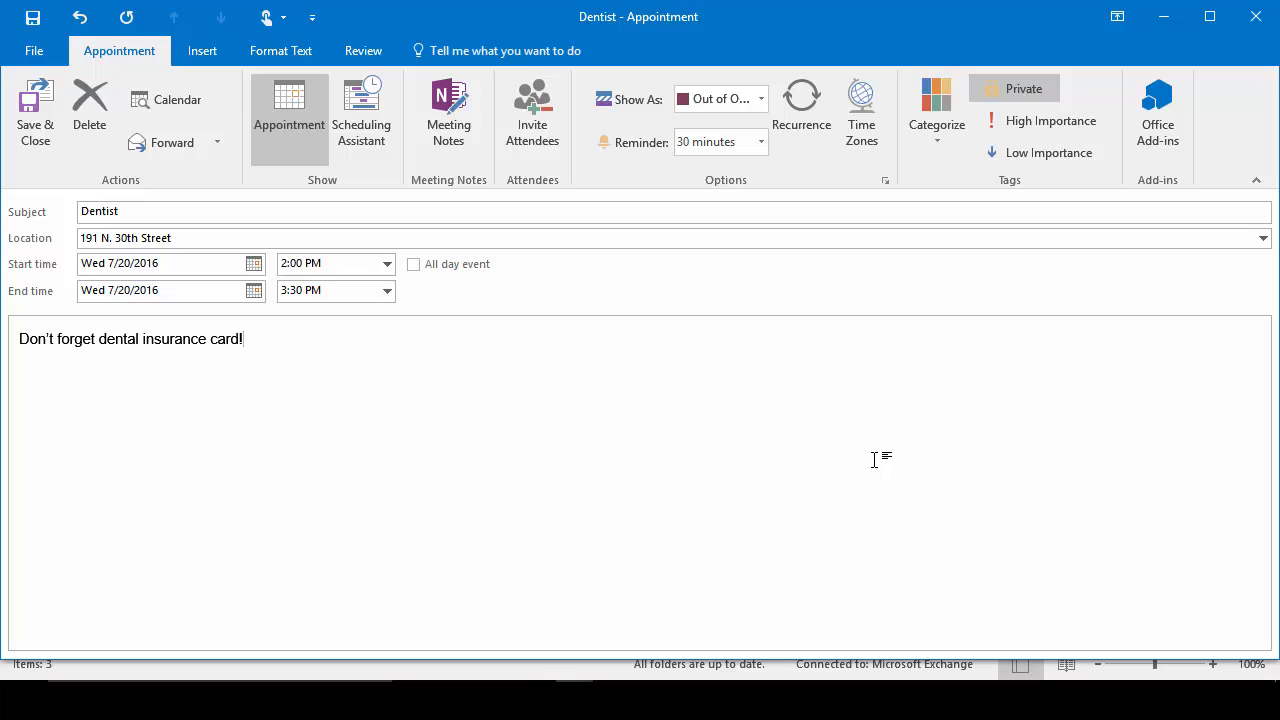
pyautogui.moveTo(36, 110)
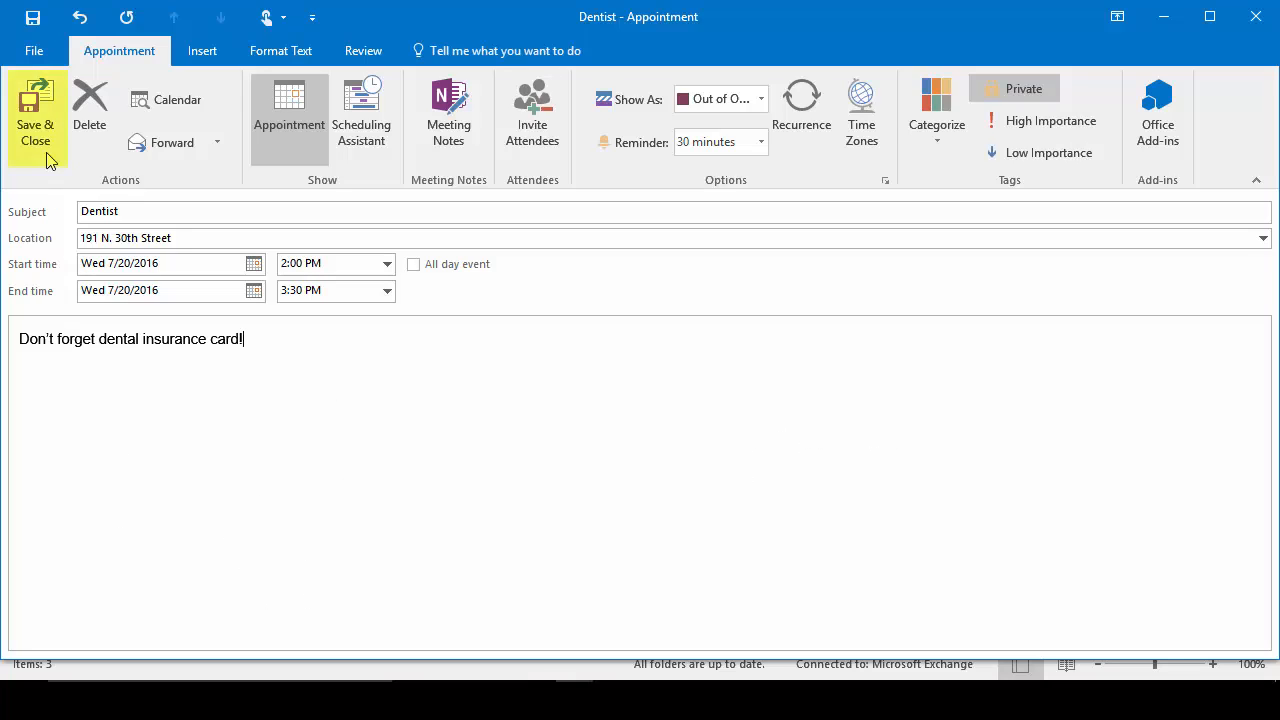
pyautogui.moveTo(40, 114)
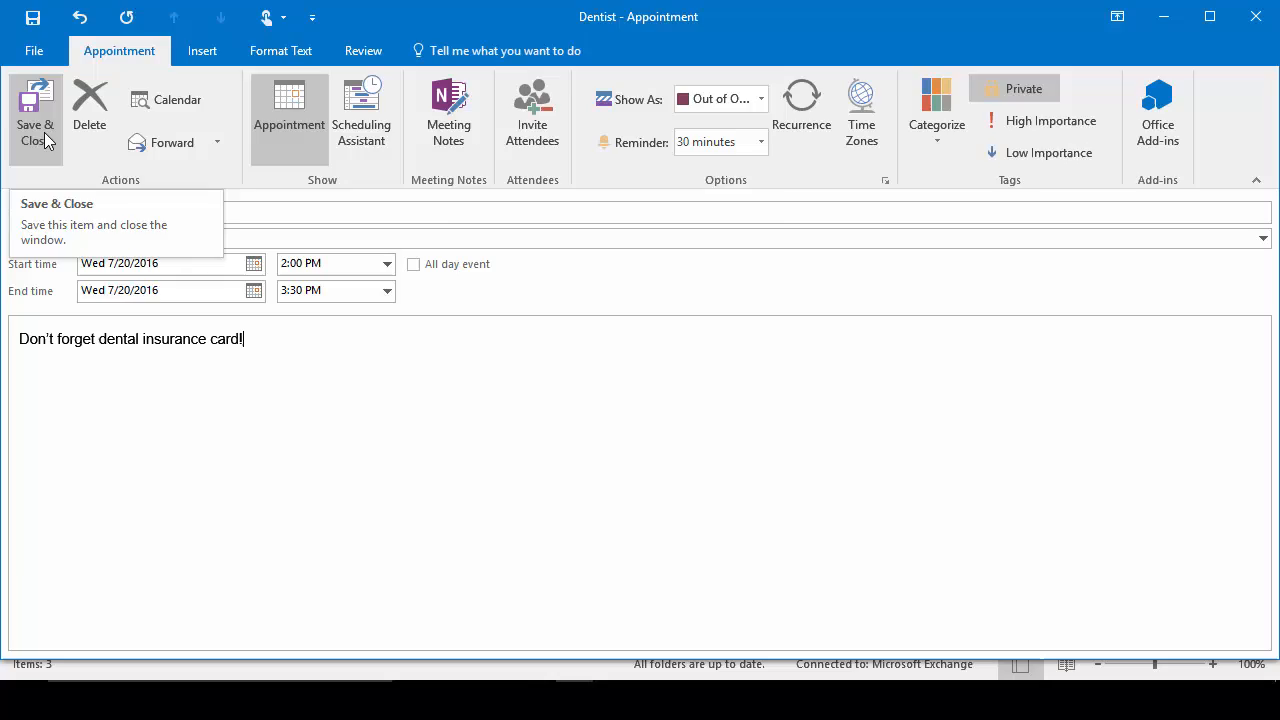
# Step: Save the Dentist appointment, reopen it on July 20 and save it rescheduled to 2:30–4:00 PM
pyautogui.click(36, 110)
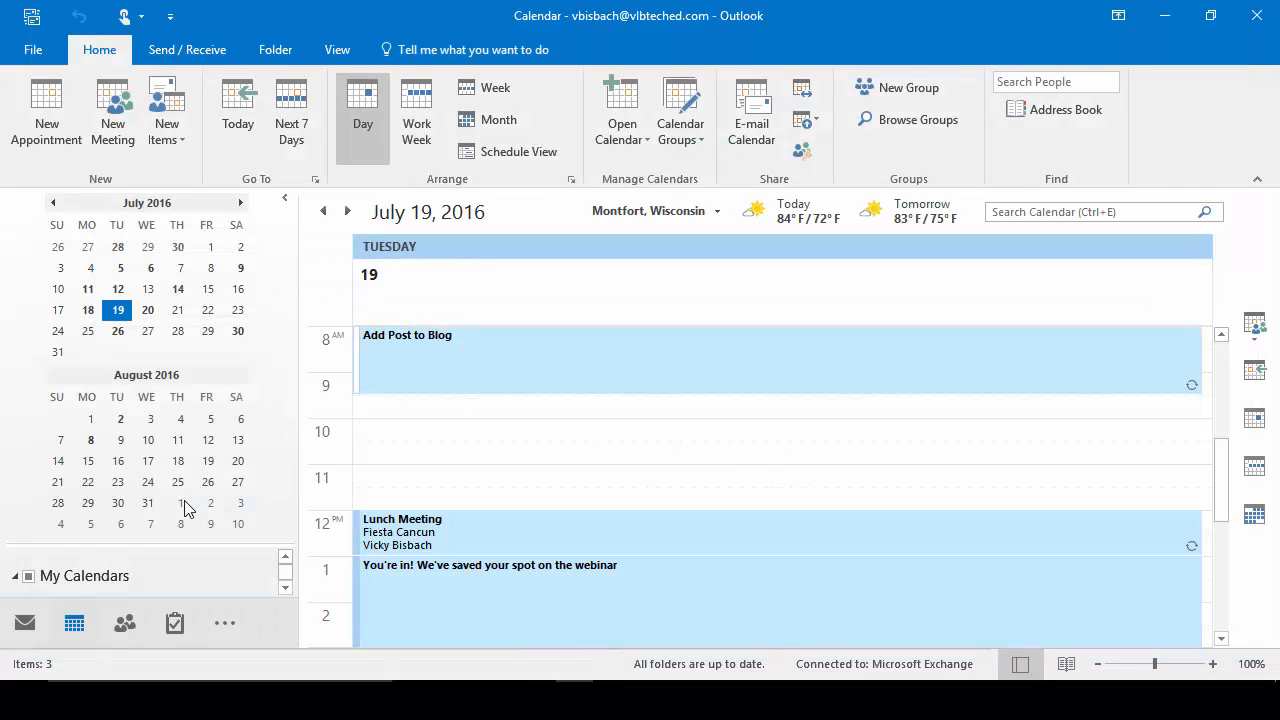
pyautogui.click(148, 310)
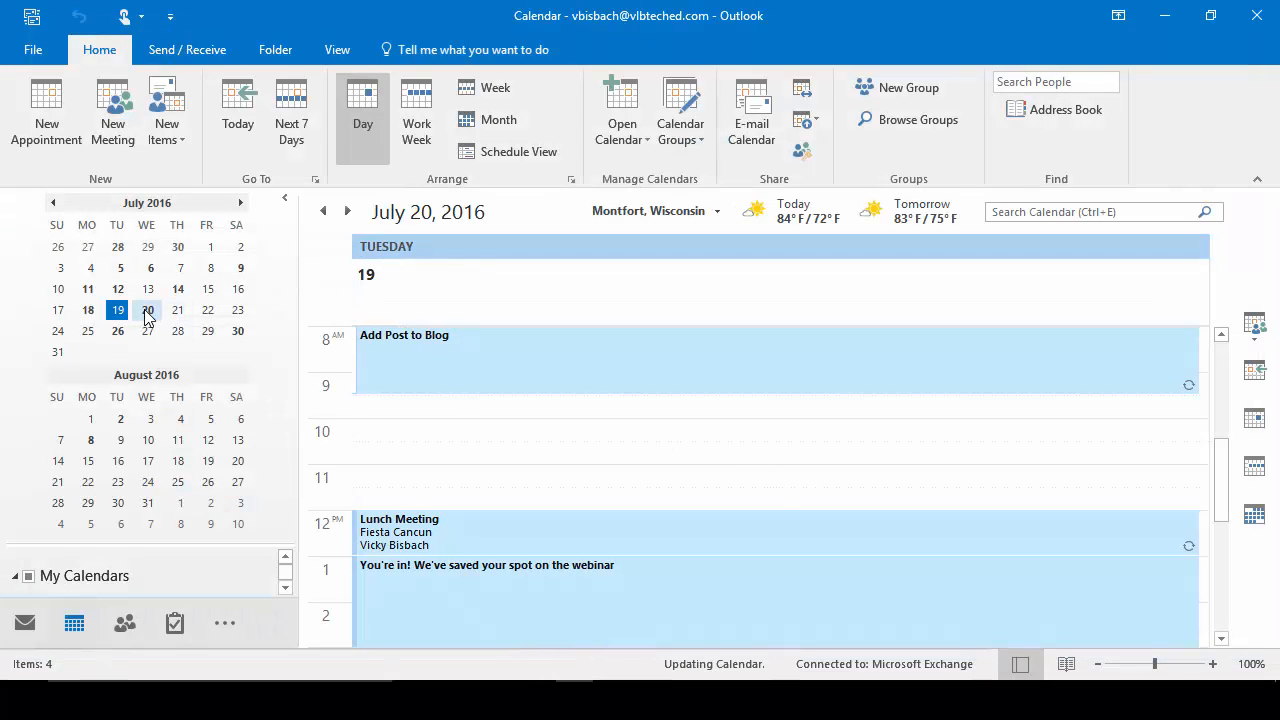
pyautogui.click(148, 310)
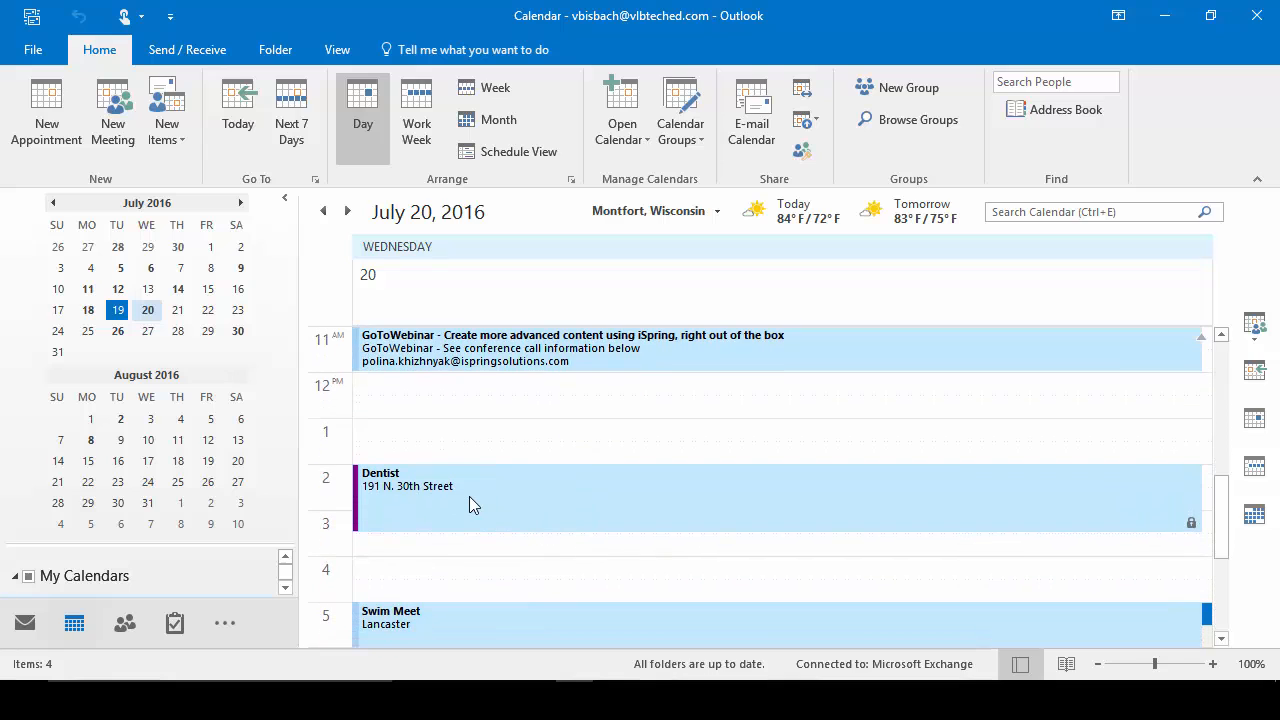
pyautogui.moveTo(460, 504)
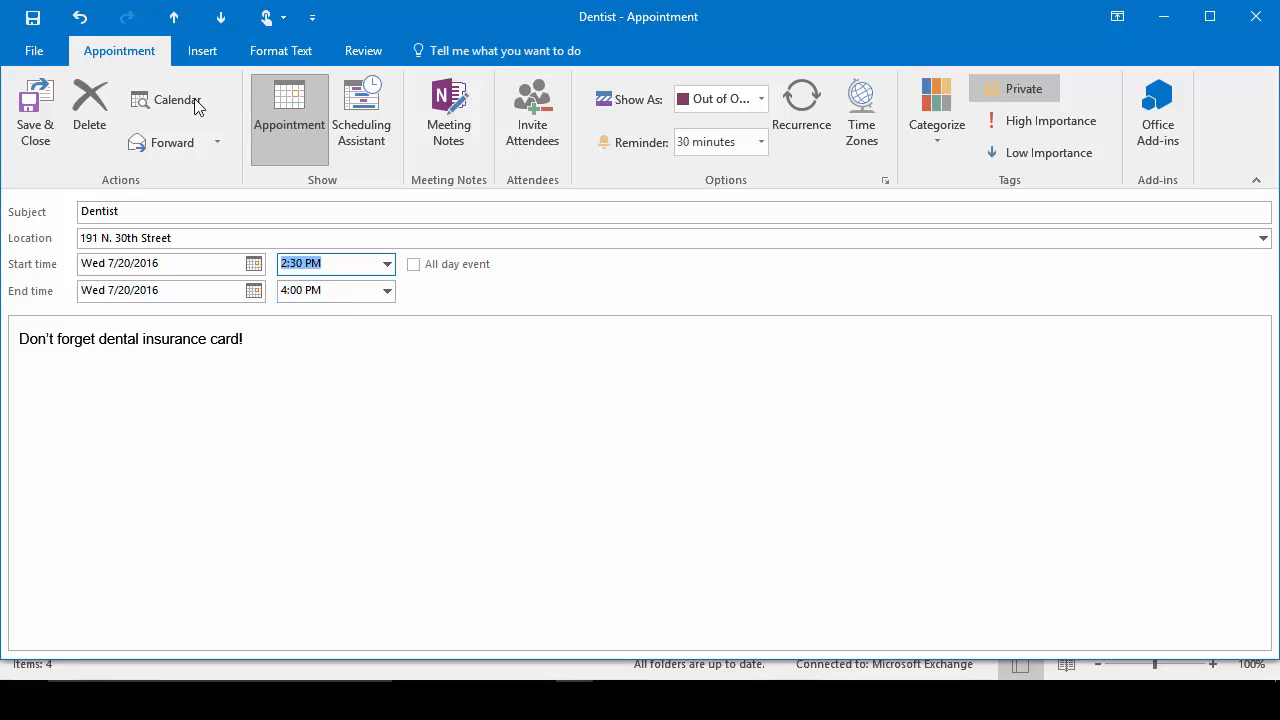
pyautogui.click(36, 110)
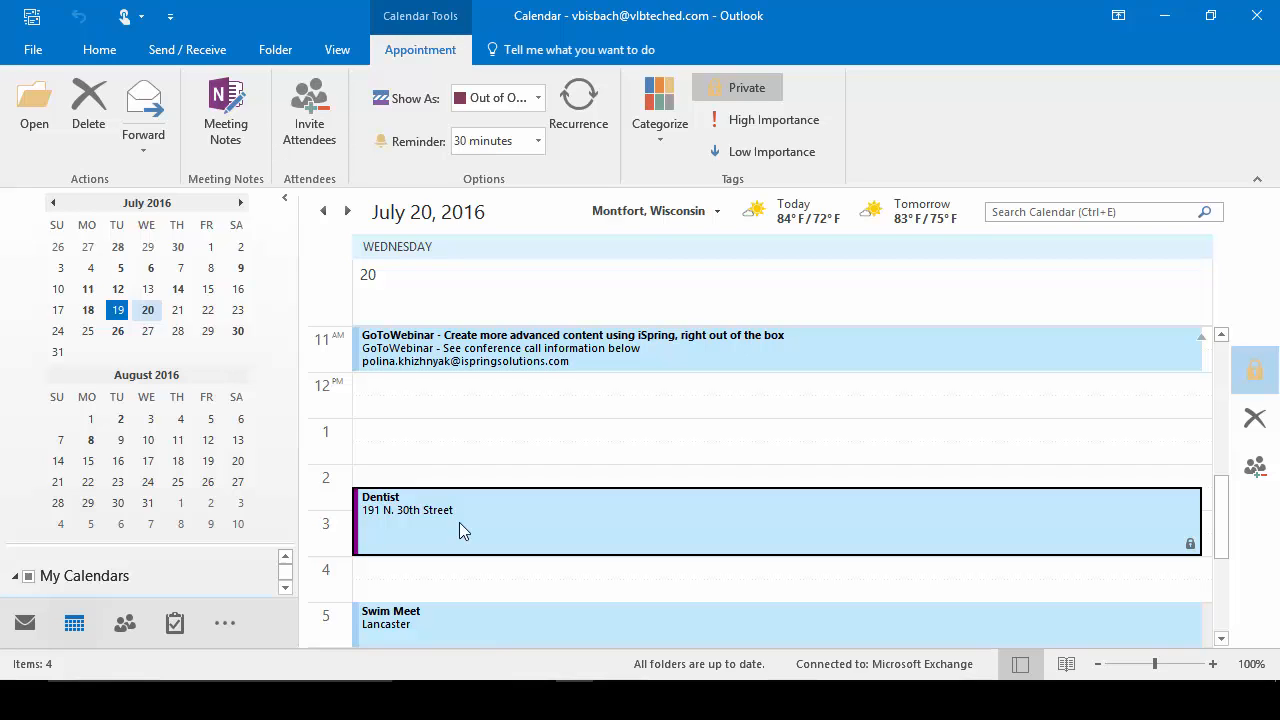
pyautogui.moveTo(236, 310)
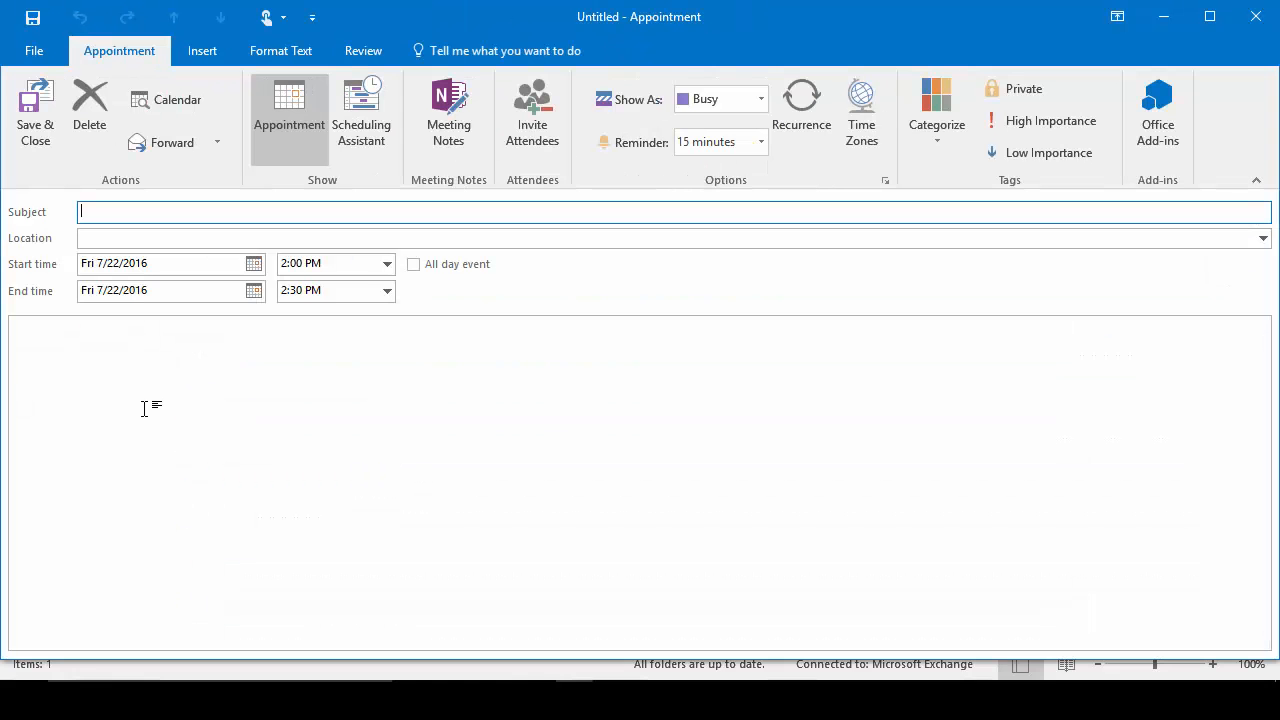
# Step: Enter Finalize Project Report at My Office on Fri 7/22 and bring up its recurrence settings
pyautogui.write('Finalize Project Report')
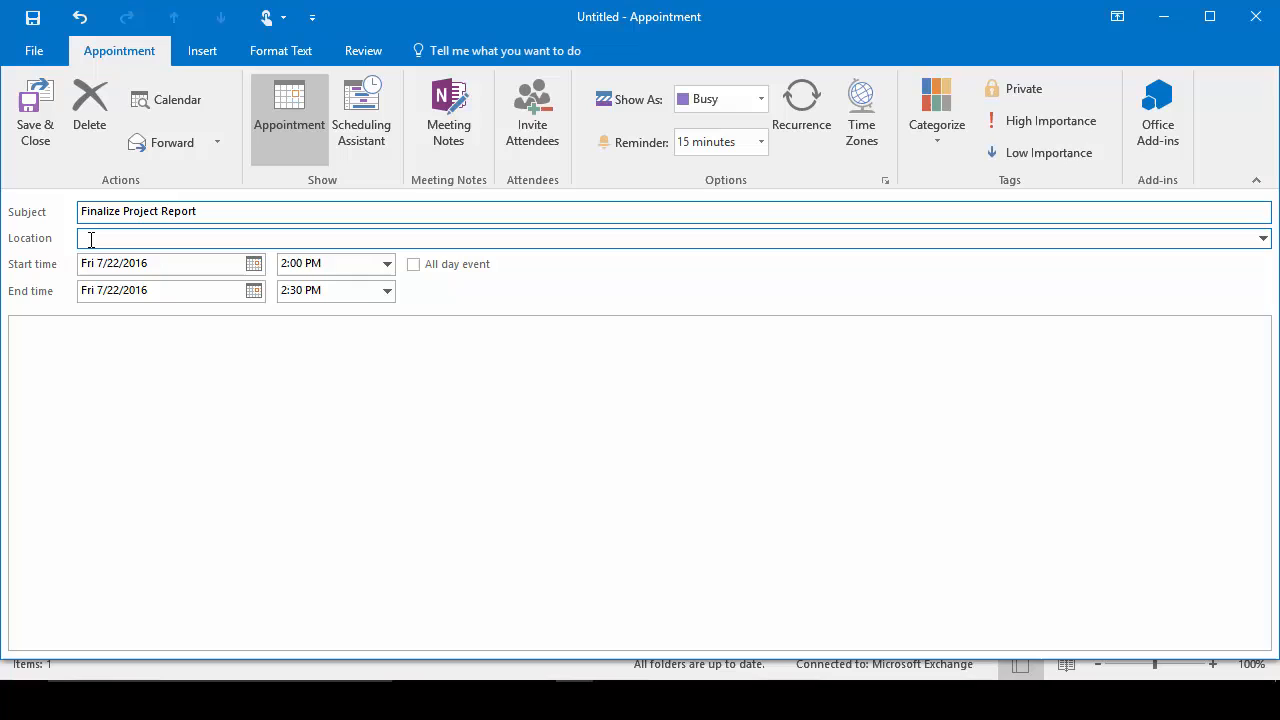
pyautogui.write('M')
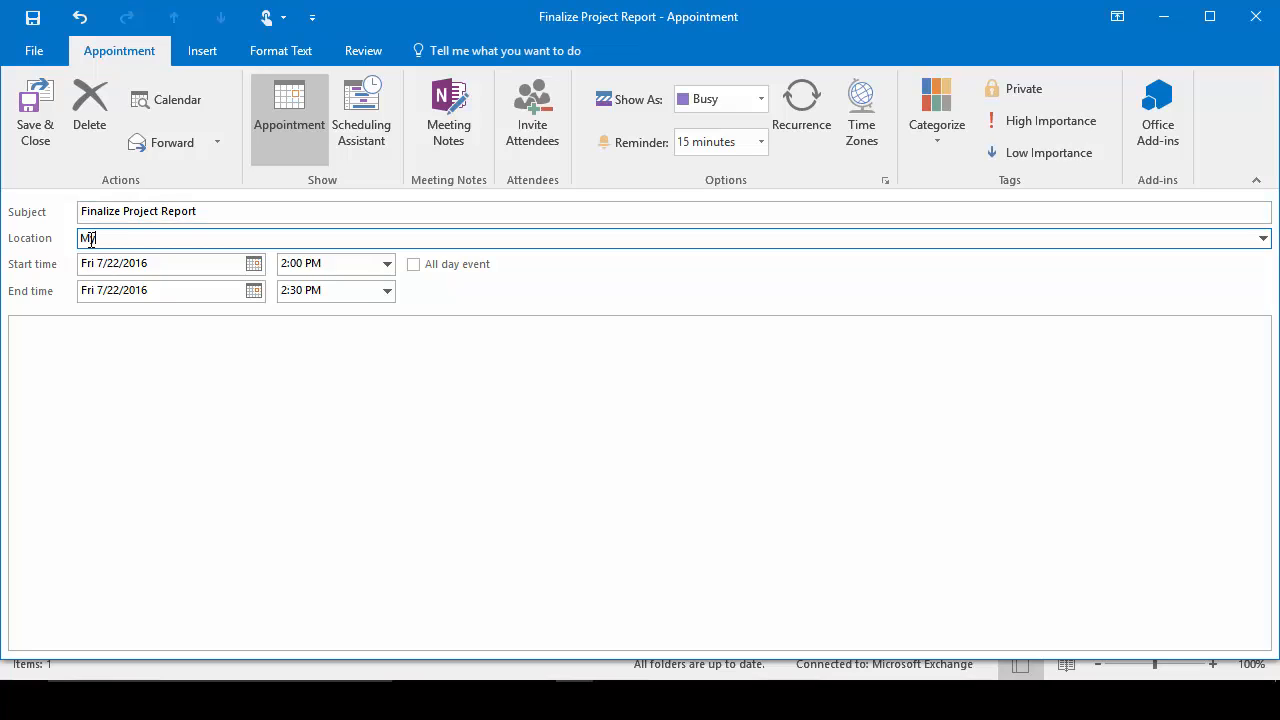
pyautogui.write('y Office')
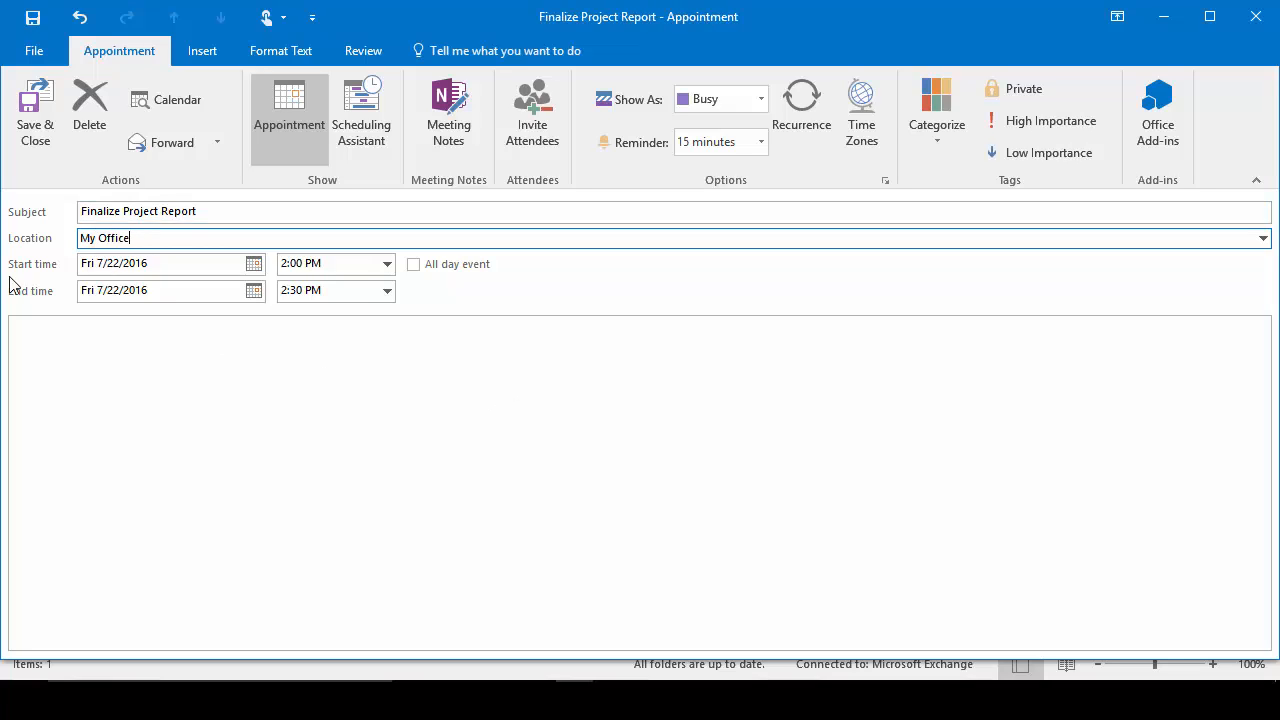
pyautogui.click(150, 290)
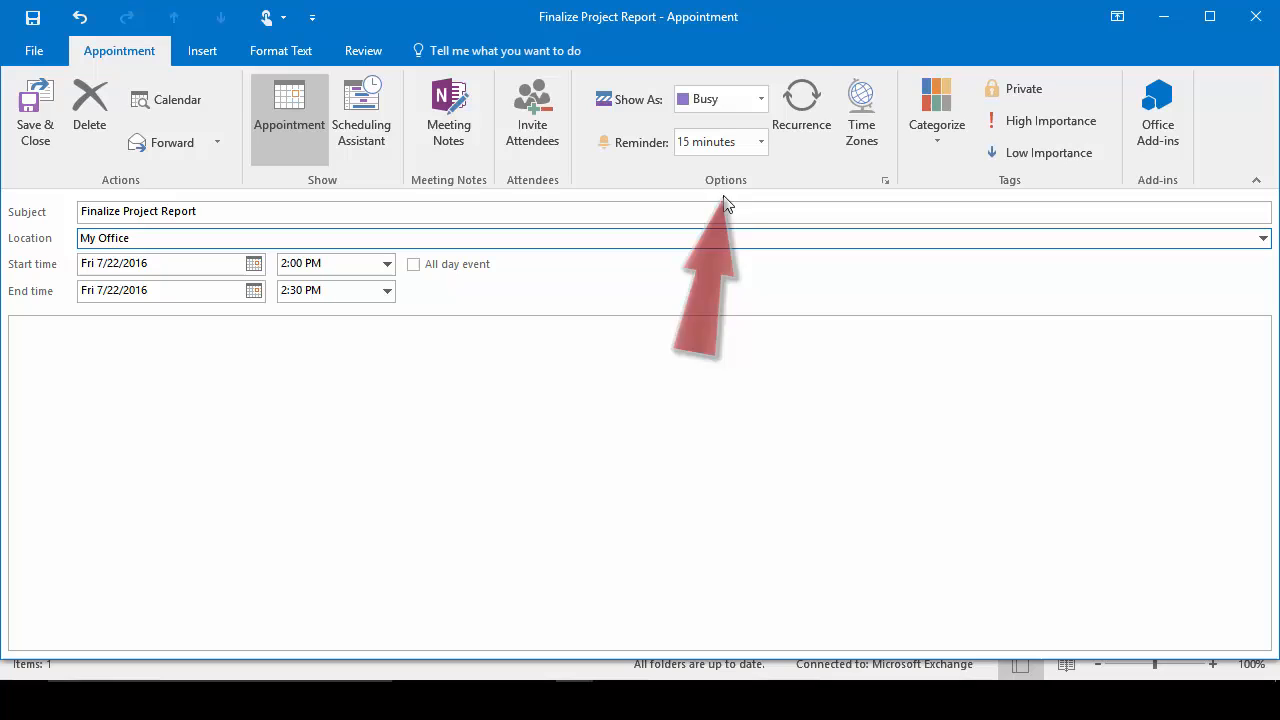
pyautogui.click(800, 96)
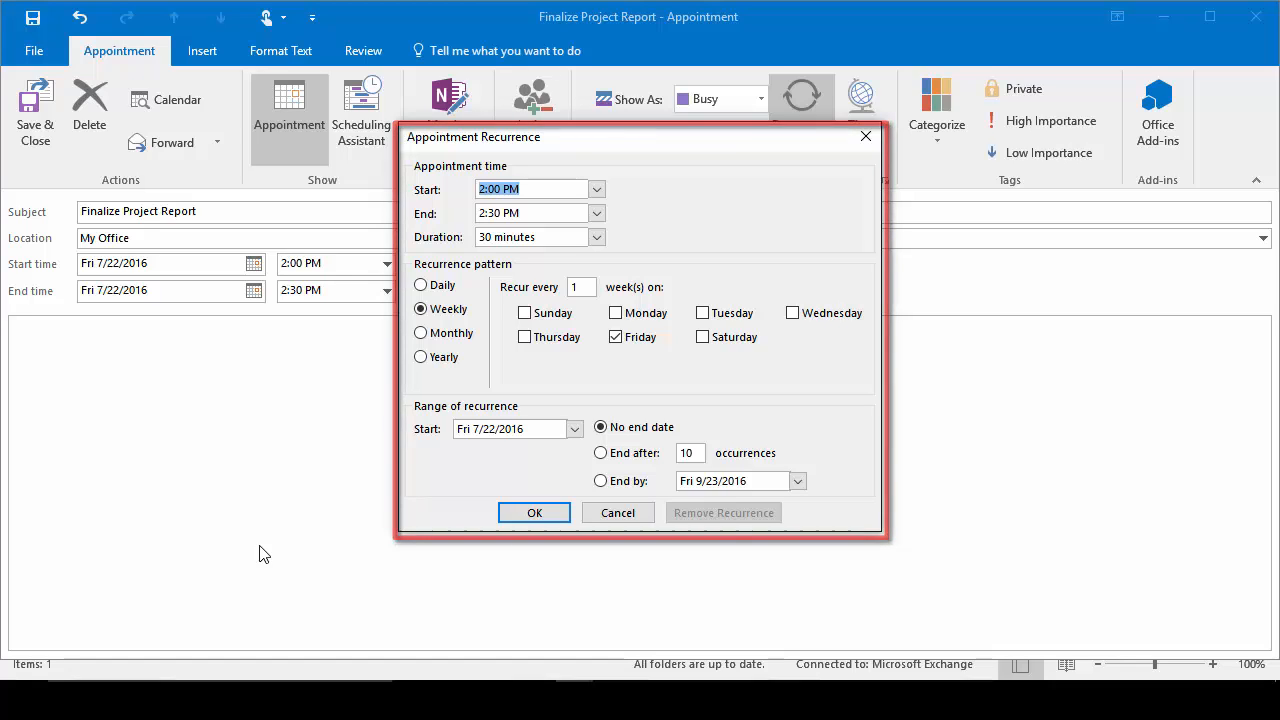
# Step: Make it weekly on Friday, 2:00–3:00 PM, ending after a set number of occurrences (through 8/19/2016)
pyautogui.click(596, 236)
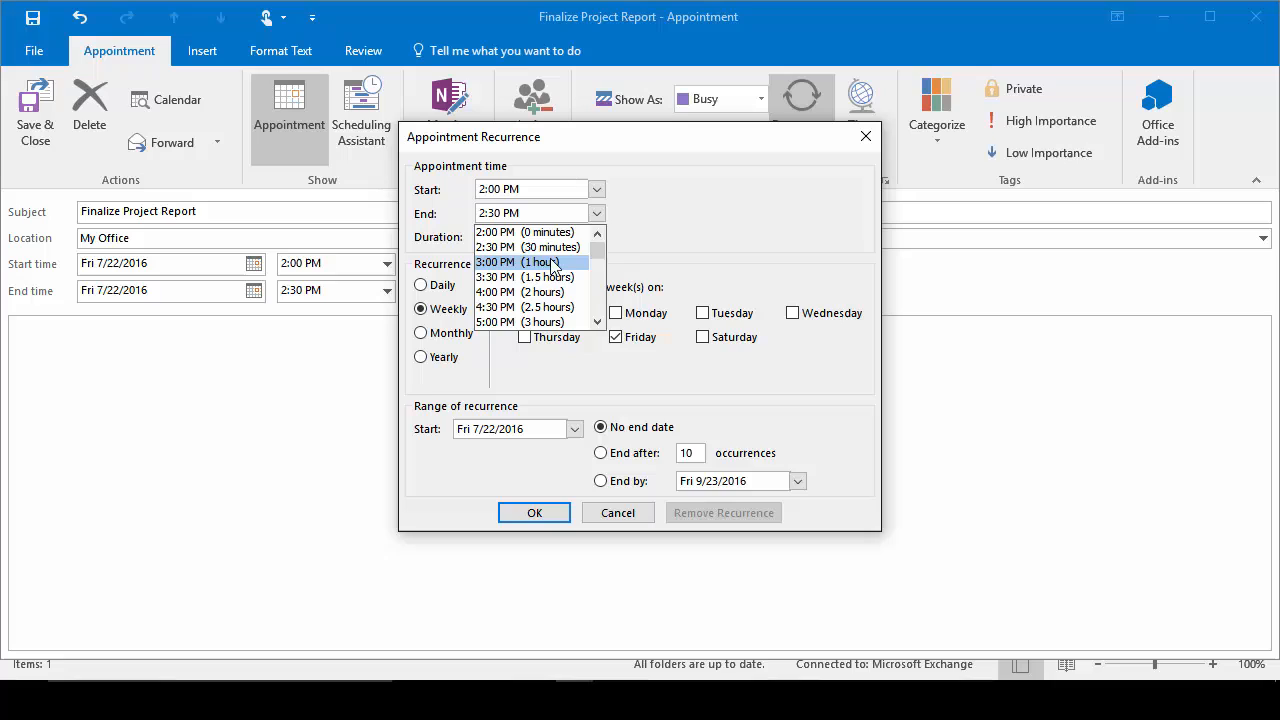
pyautogui.click(520, 262)
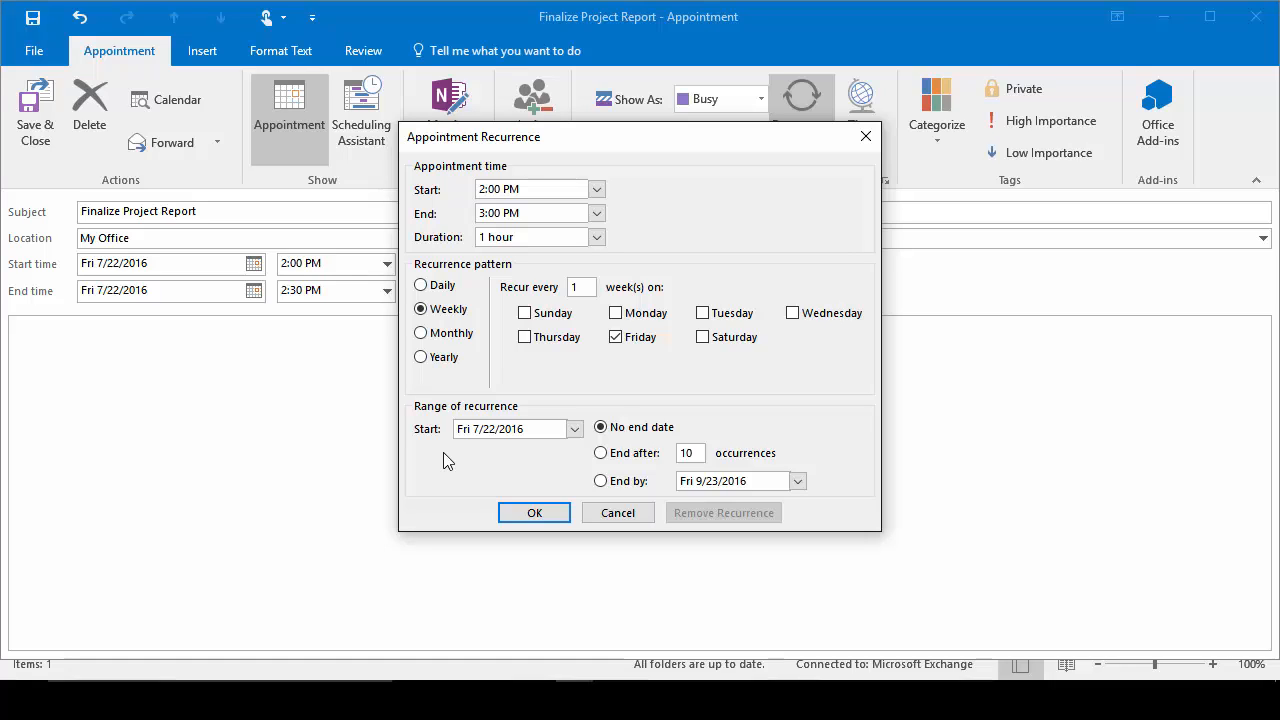
pyautogui.click(600, 452)
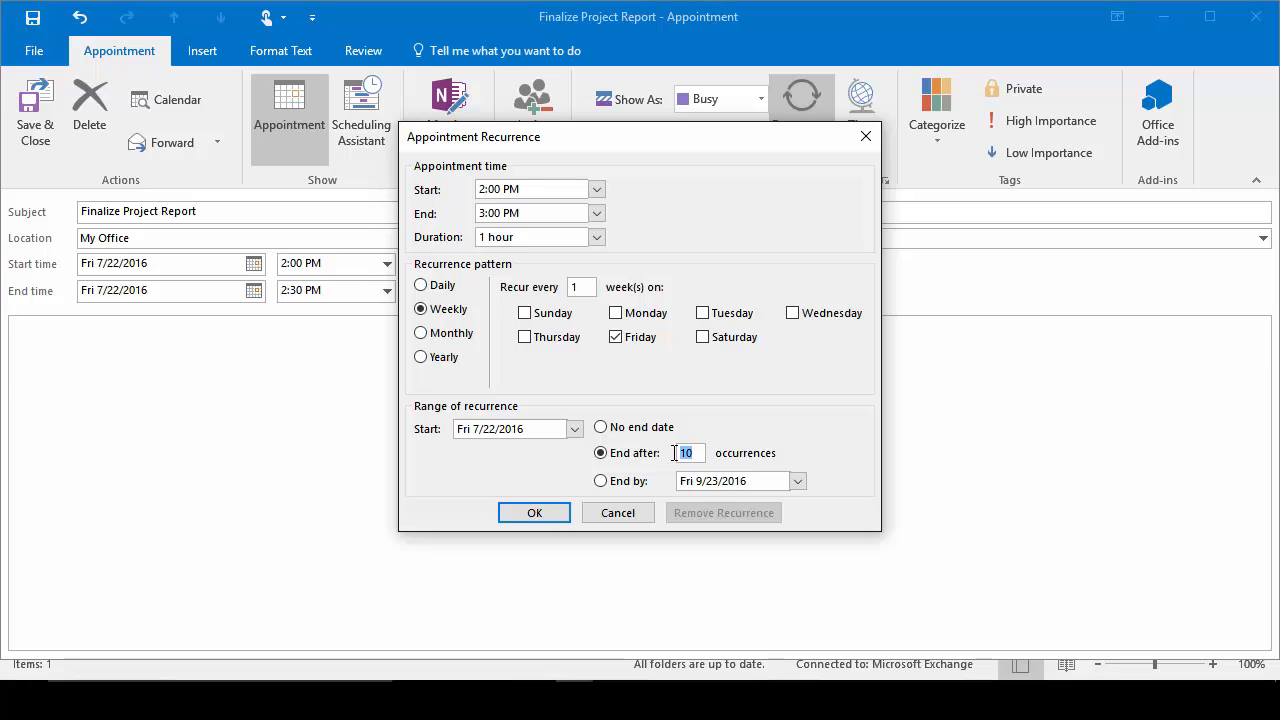
pyautogui.click(534, 512)
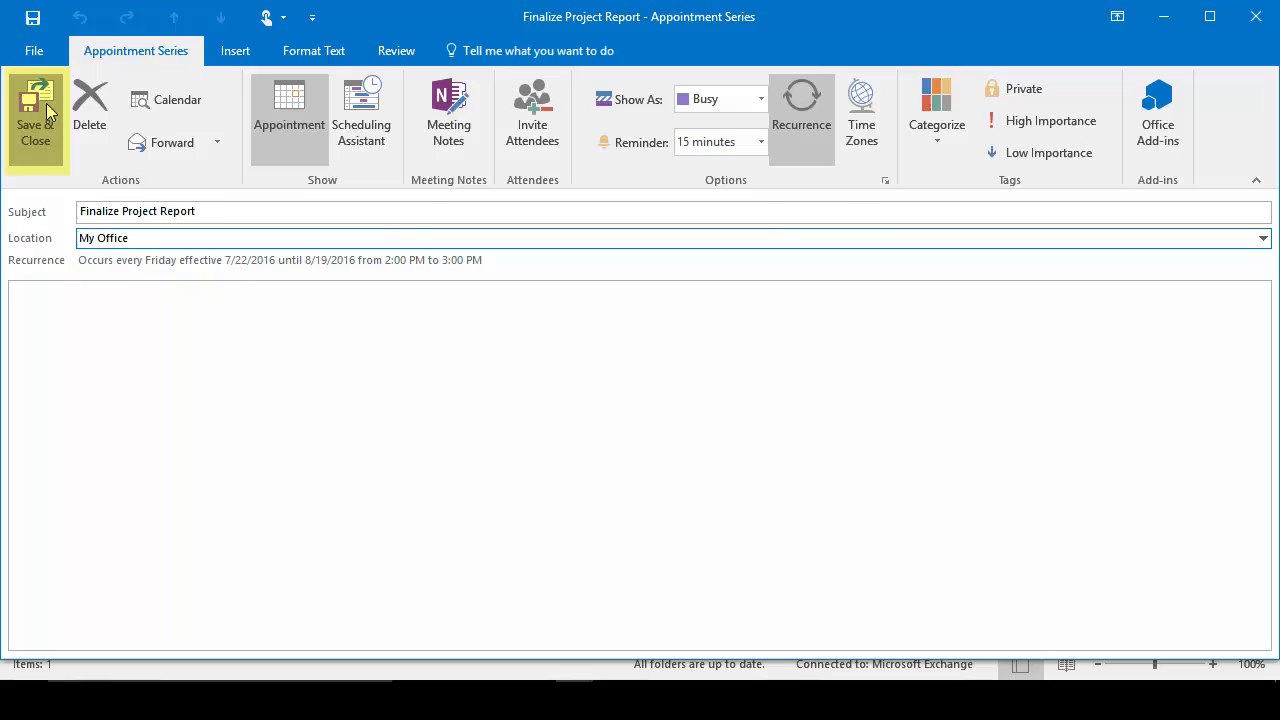
# Step: Save the series and reopen the Finalize Project Report occurrence on July 22
pyautogui.click(36, 114)
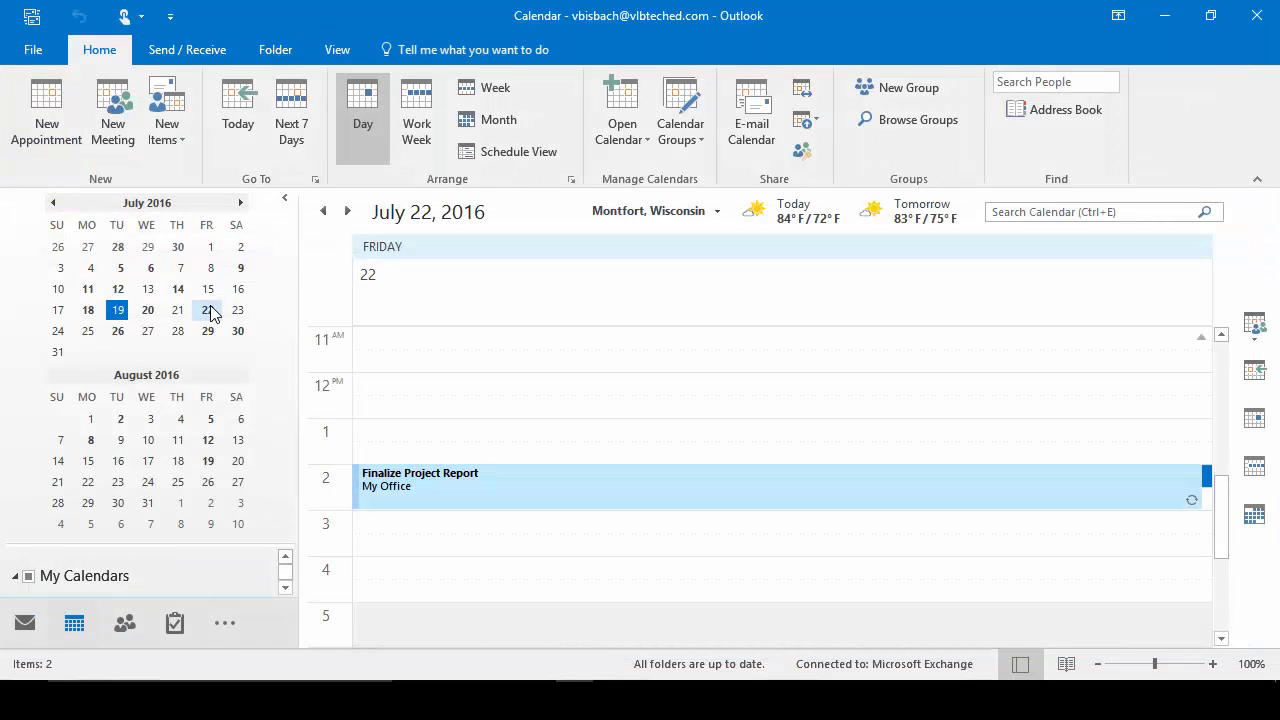
pyautogui.moveTo(420, 486)
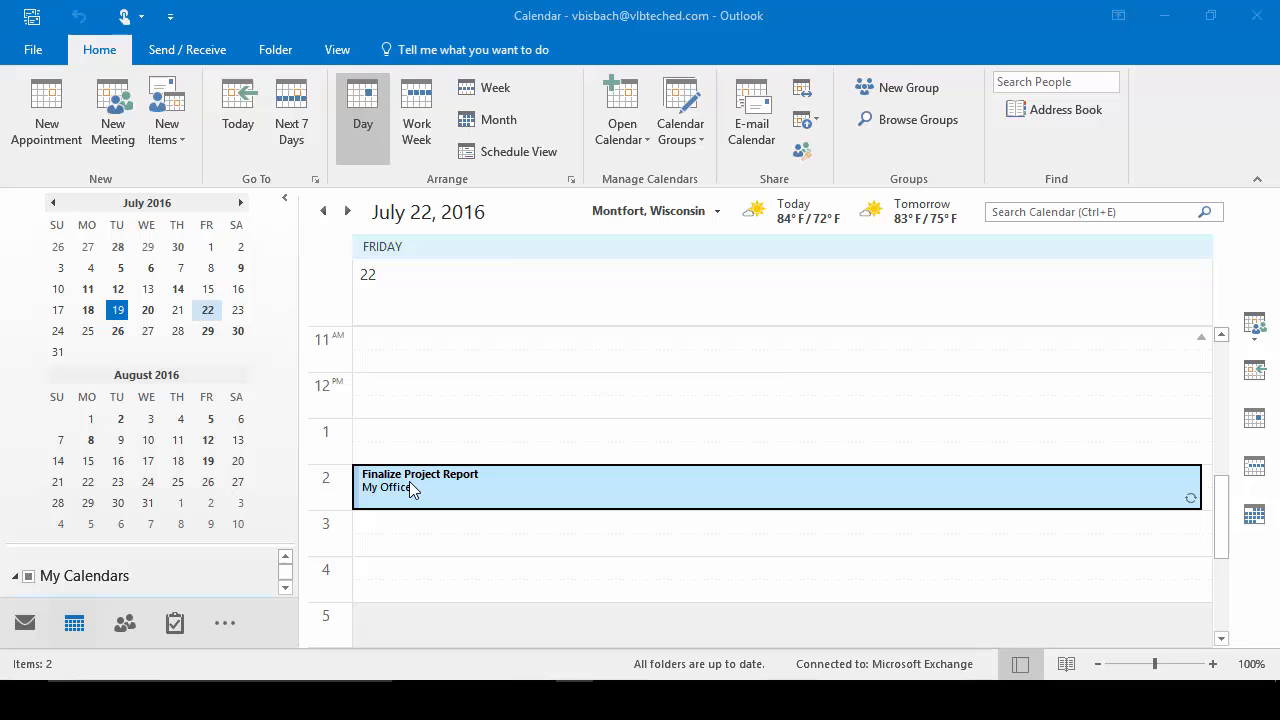
pyautogui.doubleClick(420, 480)
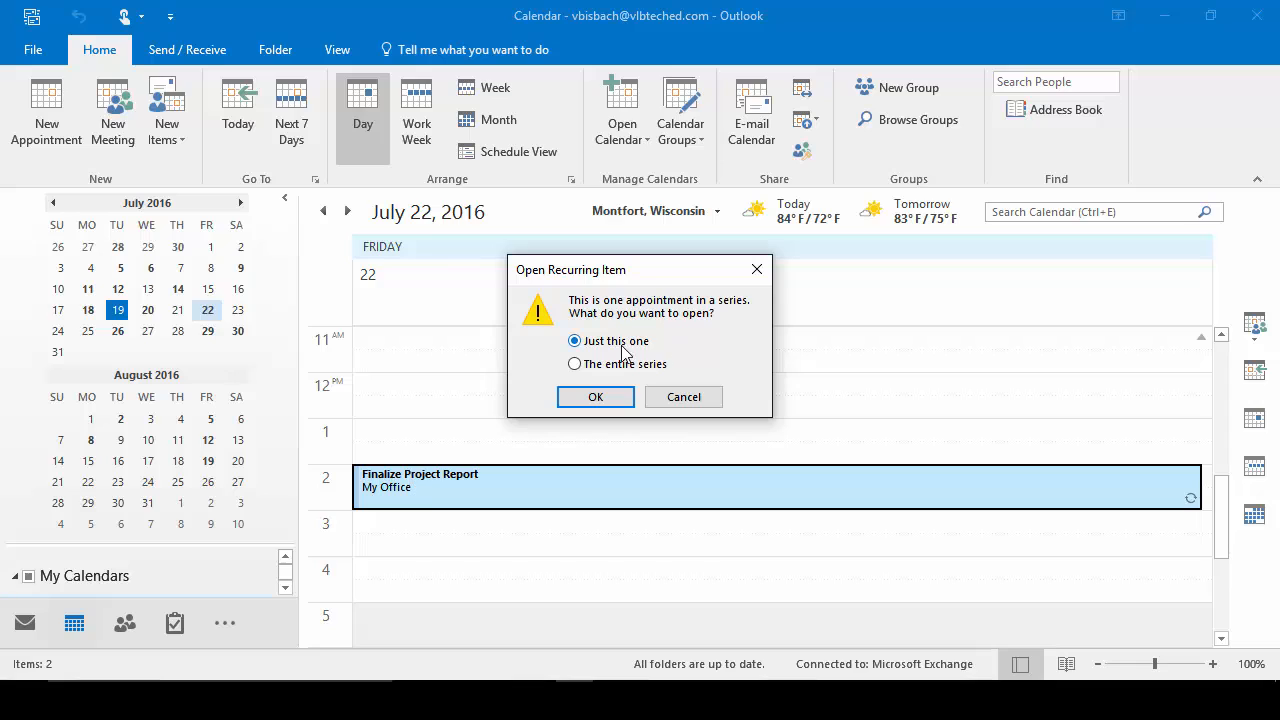
pyautogui.moveTo(584, 436)
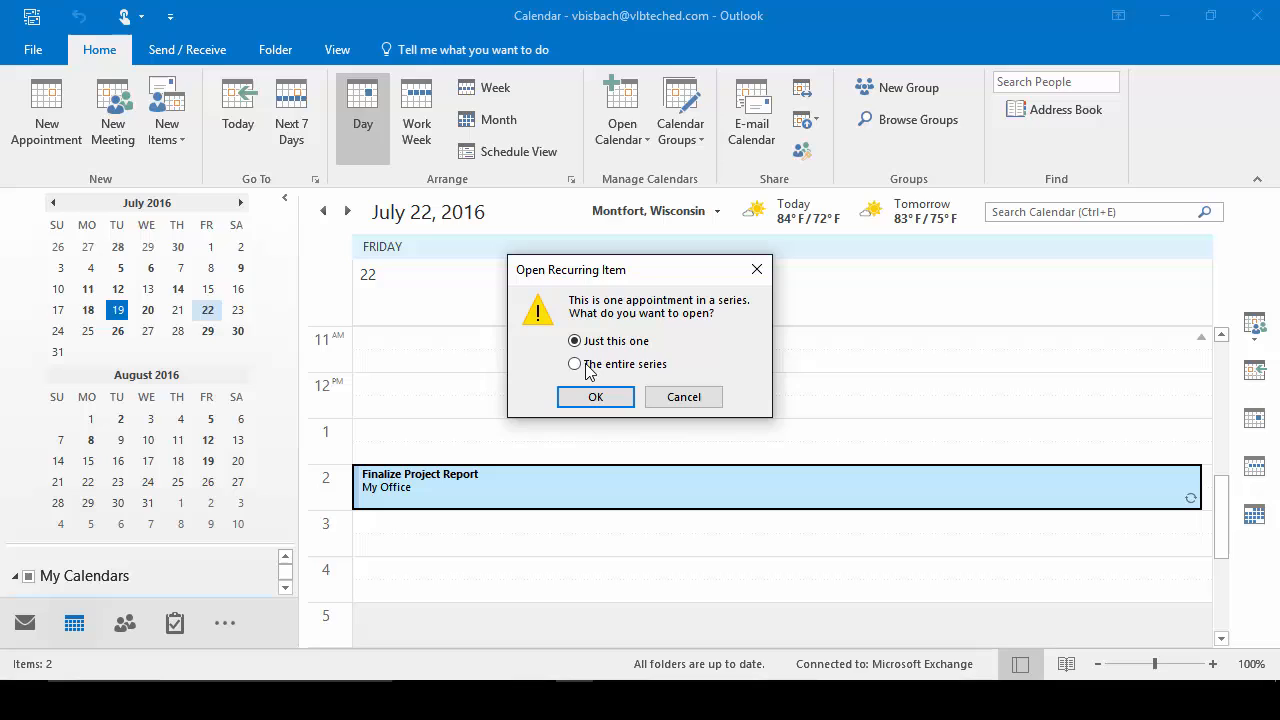
# Step: Choose The entire series in the Open Recurring Item dialog and confirm
pyautogui.click(576, 364)
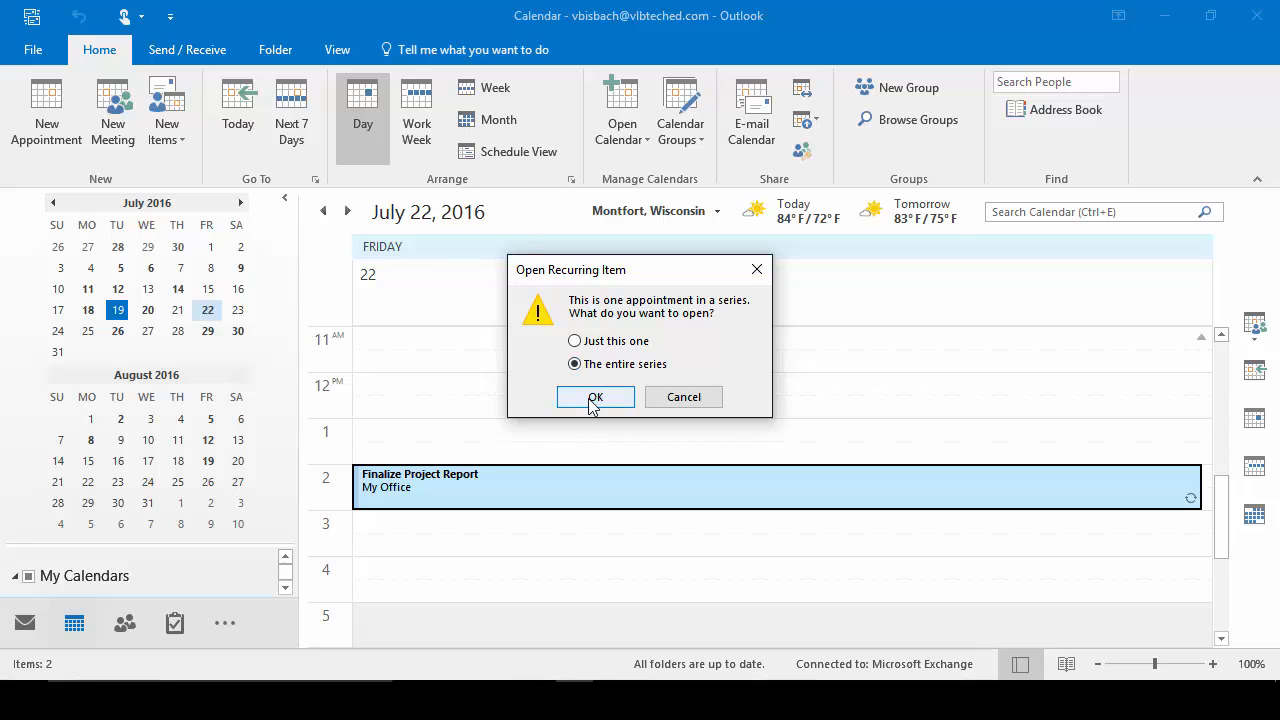
pyautogui.moveTo(520, 432)
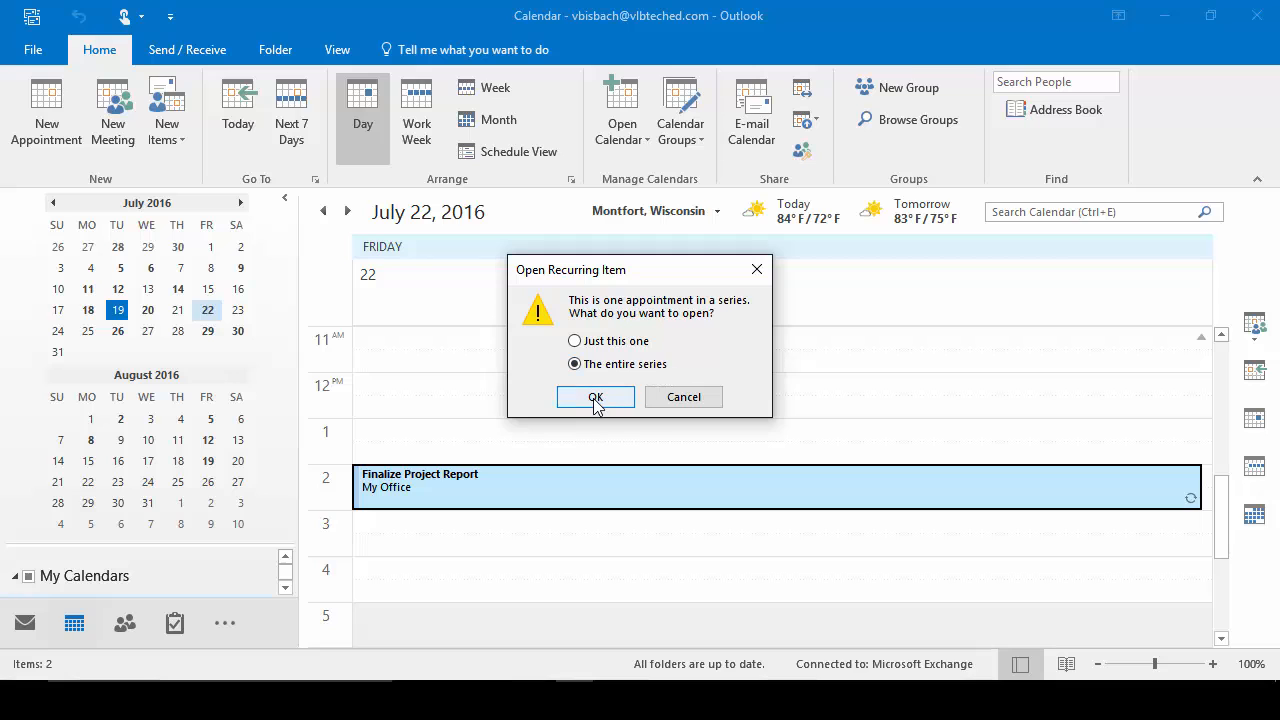
pyautogui.click(596, 396)
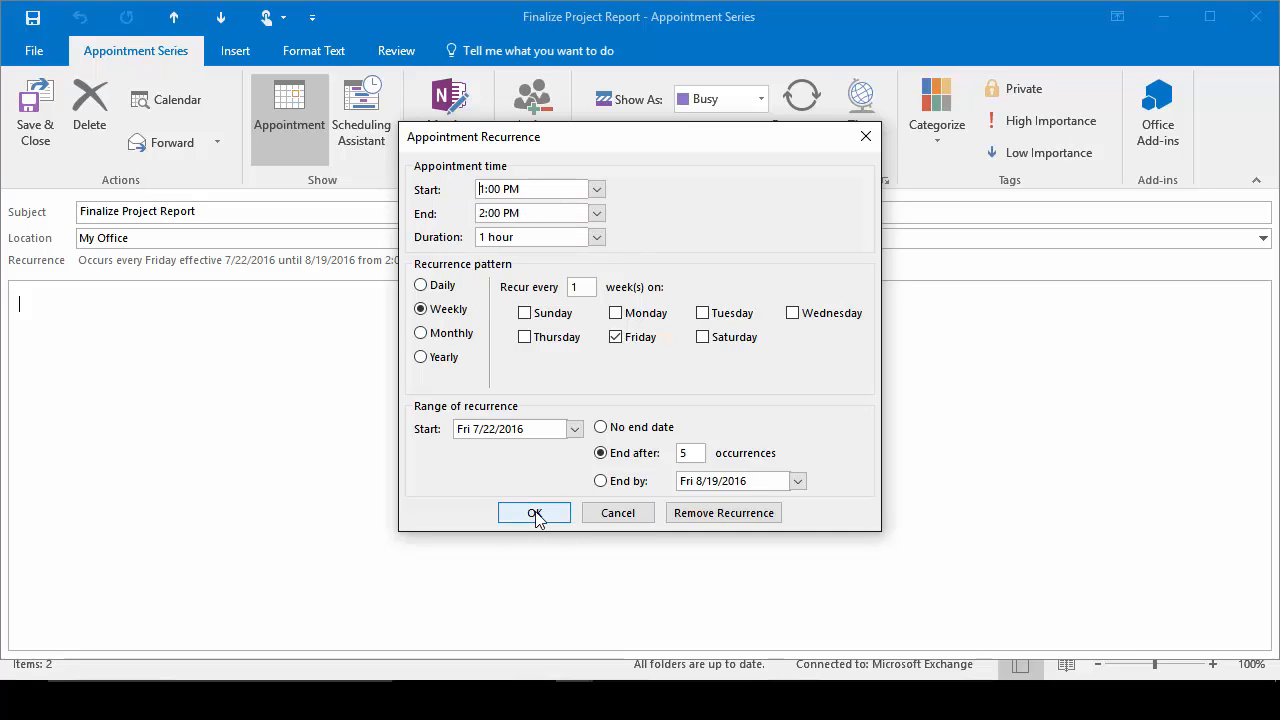
# Step: Confirm the weekly Friday 1:00–2:00 PM recurrence and save the series back to the calendar
pyautogui.click(534, 512)
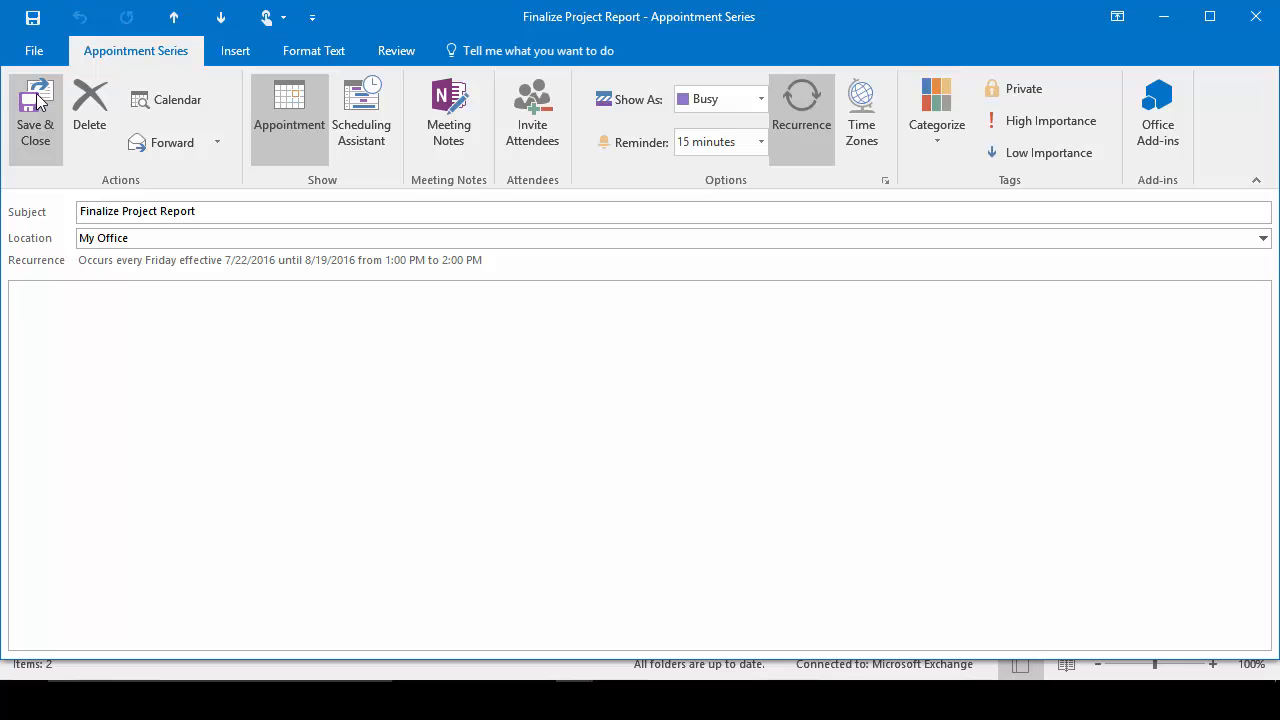
pyautogui.click(36, 114)
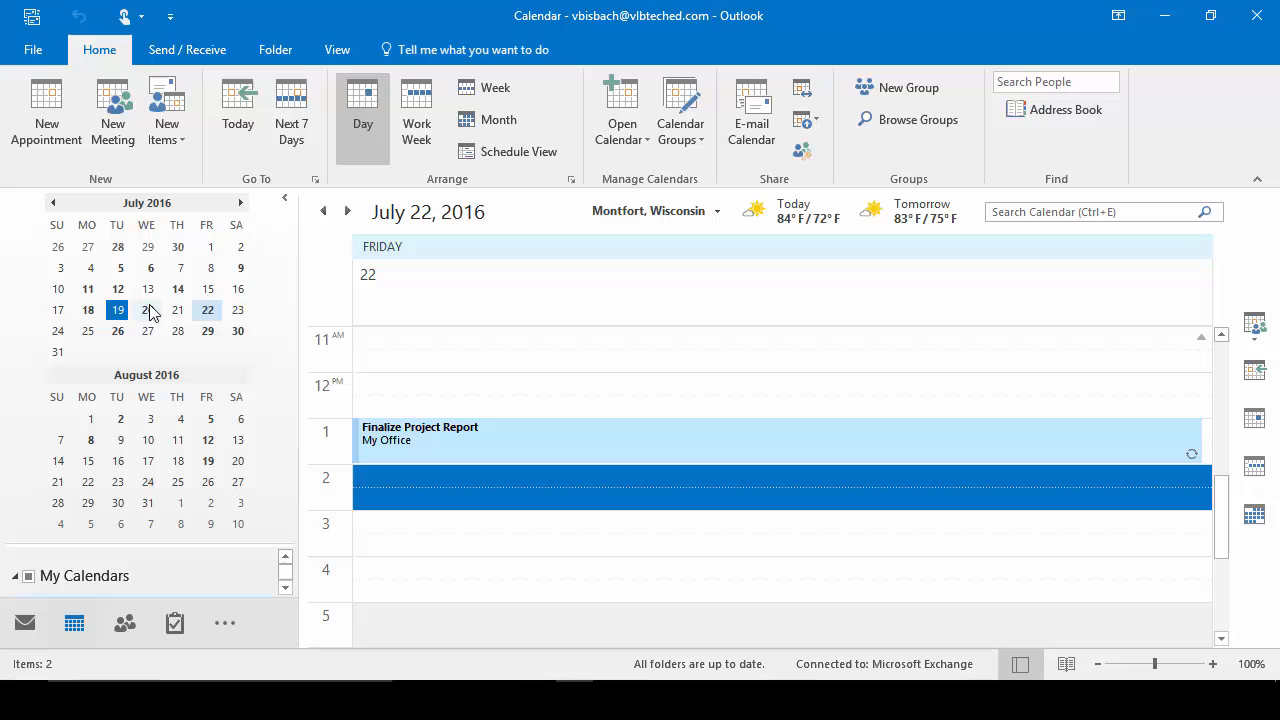
# Step: Go to July 20 and bring up the Dentist appointment's recurrence settings
pyautogui.click(148, 310)
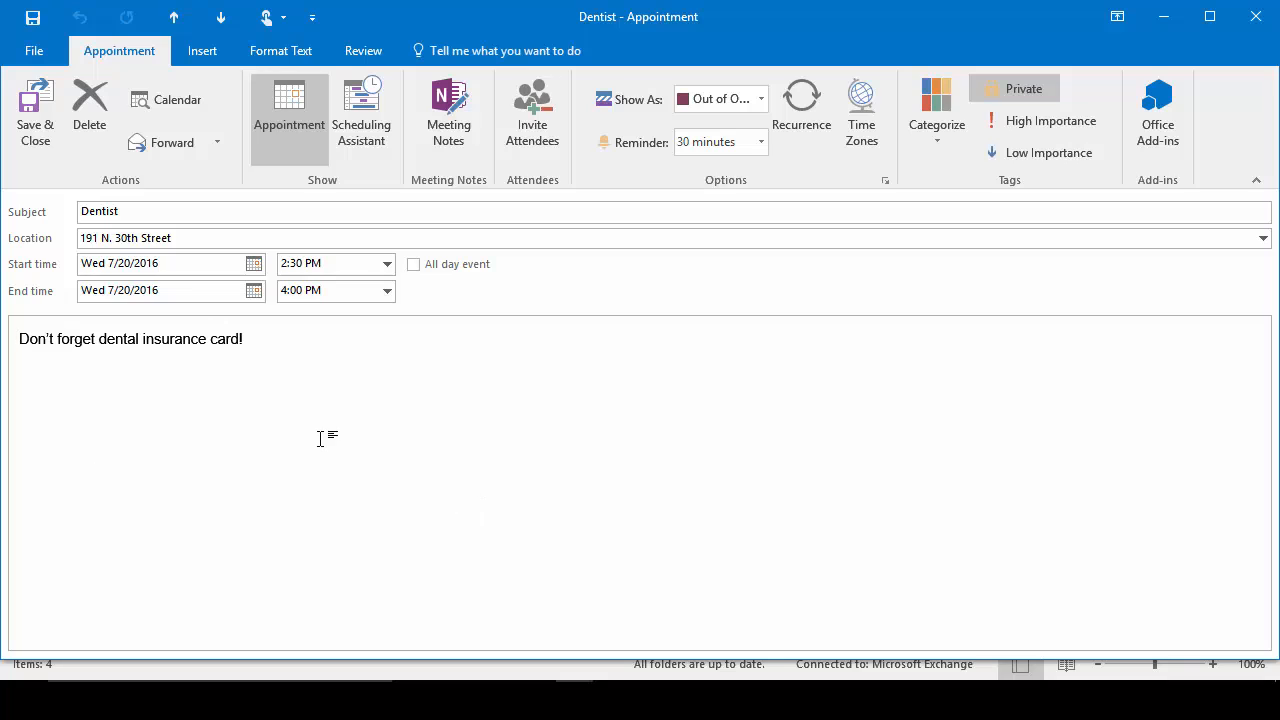
pyautogui.moveTo(800, 110)
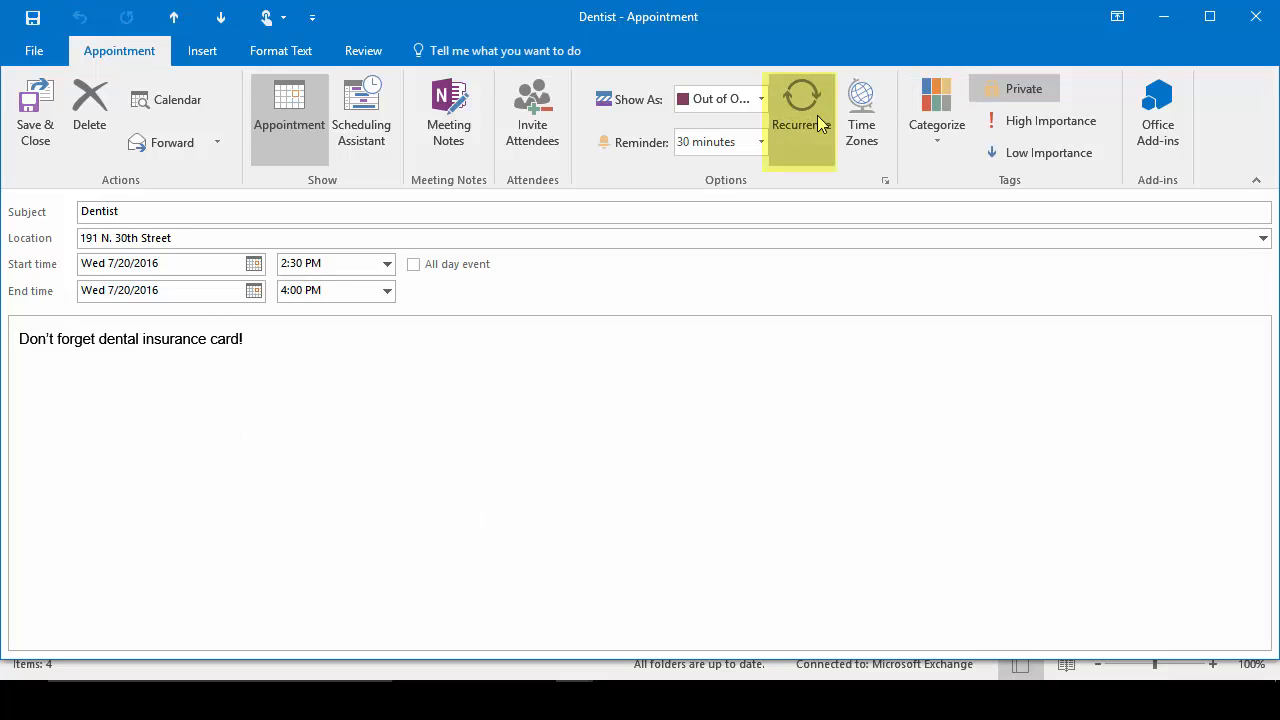
pyautogui.click(800, 100)
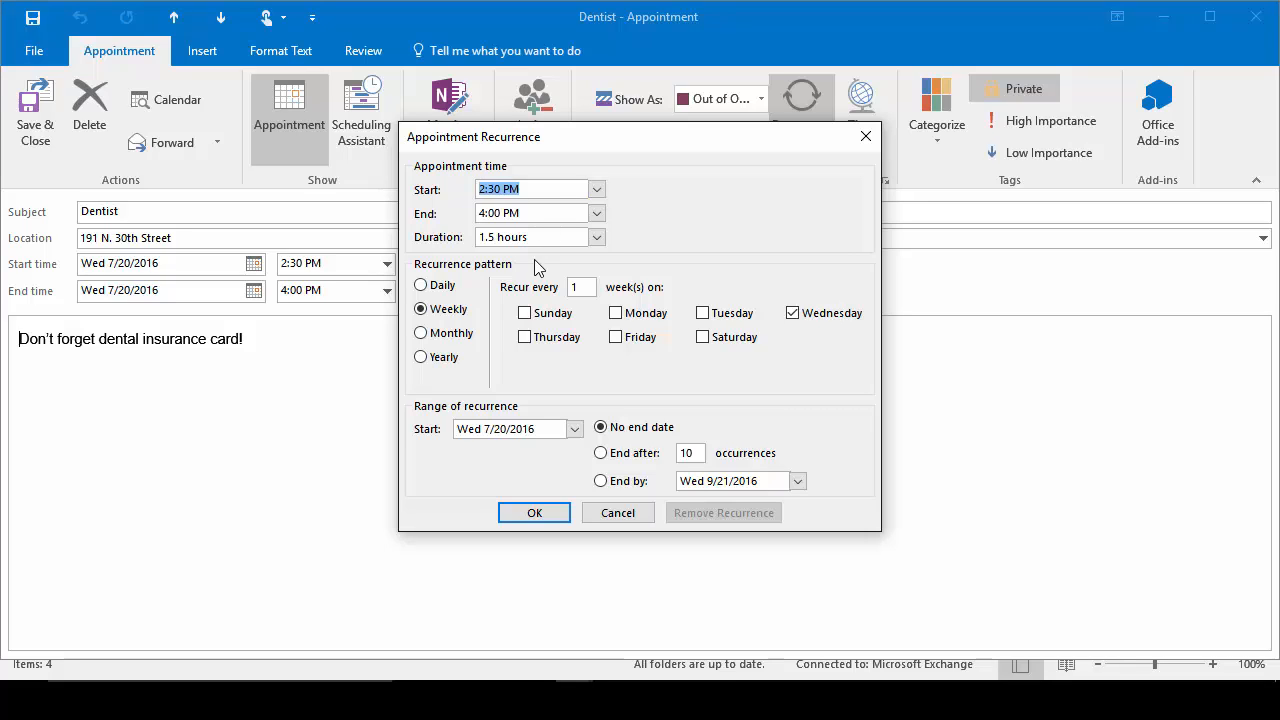
# Step: Set the Dentist recurrence to weekly on Tuesday only, ending after 2 occurrences
pyautogui.click(420, 308)
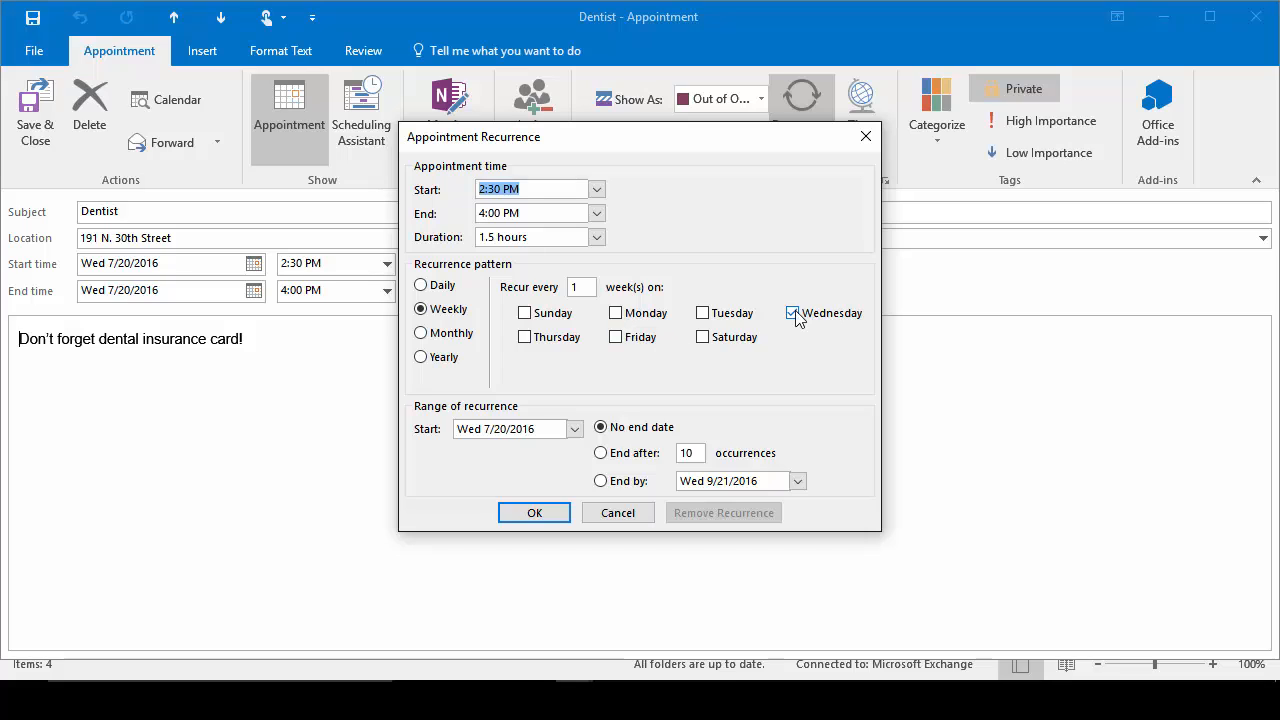
pyautogui.click(704, 312)
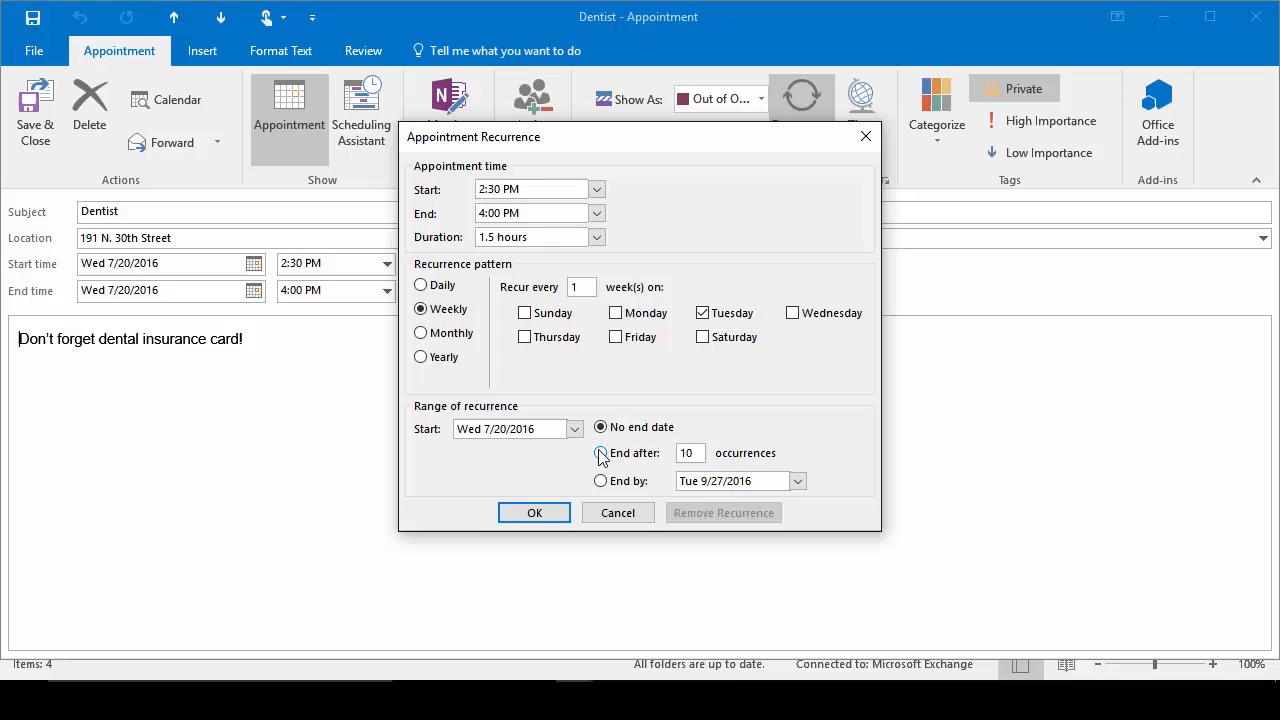
pyautogui.click(600, 452)
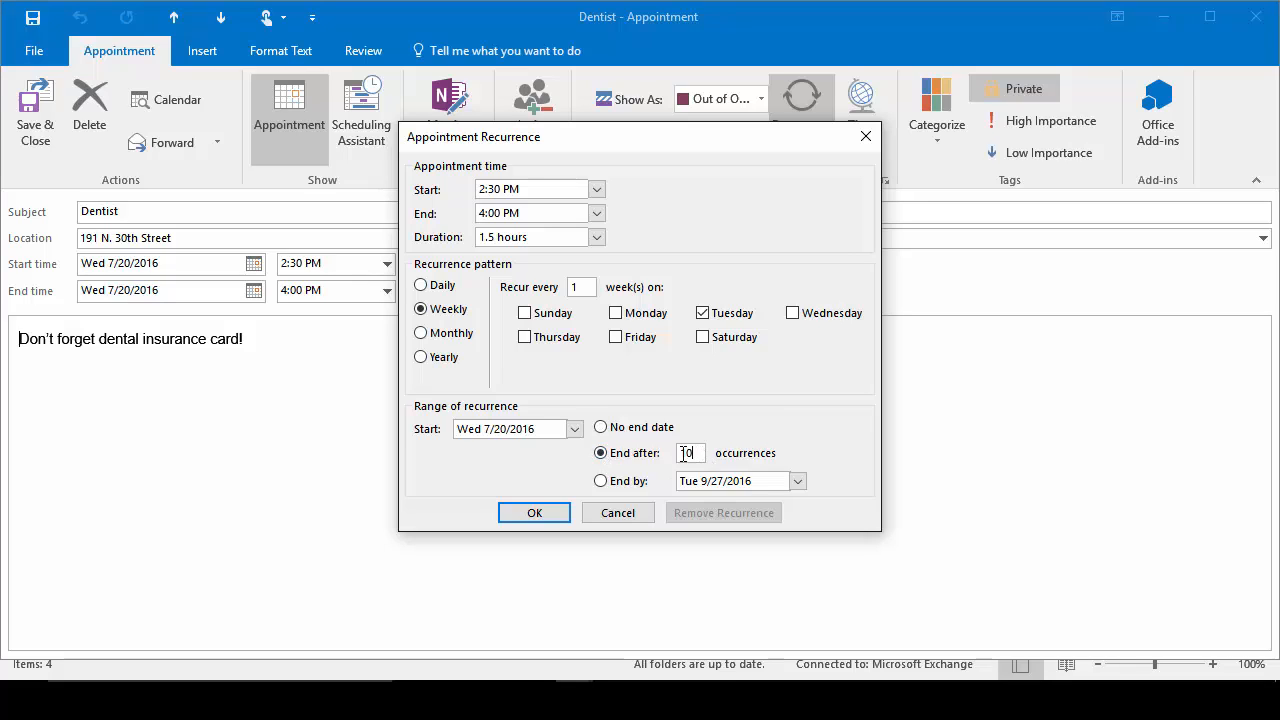
pyautogui.write('2')
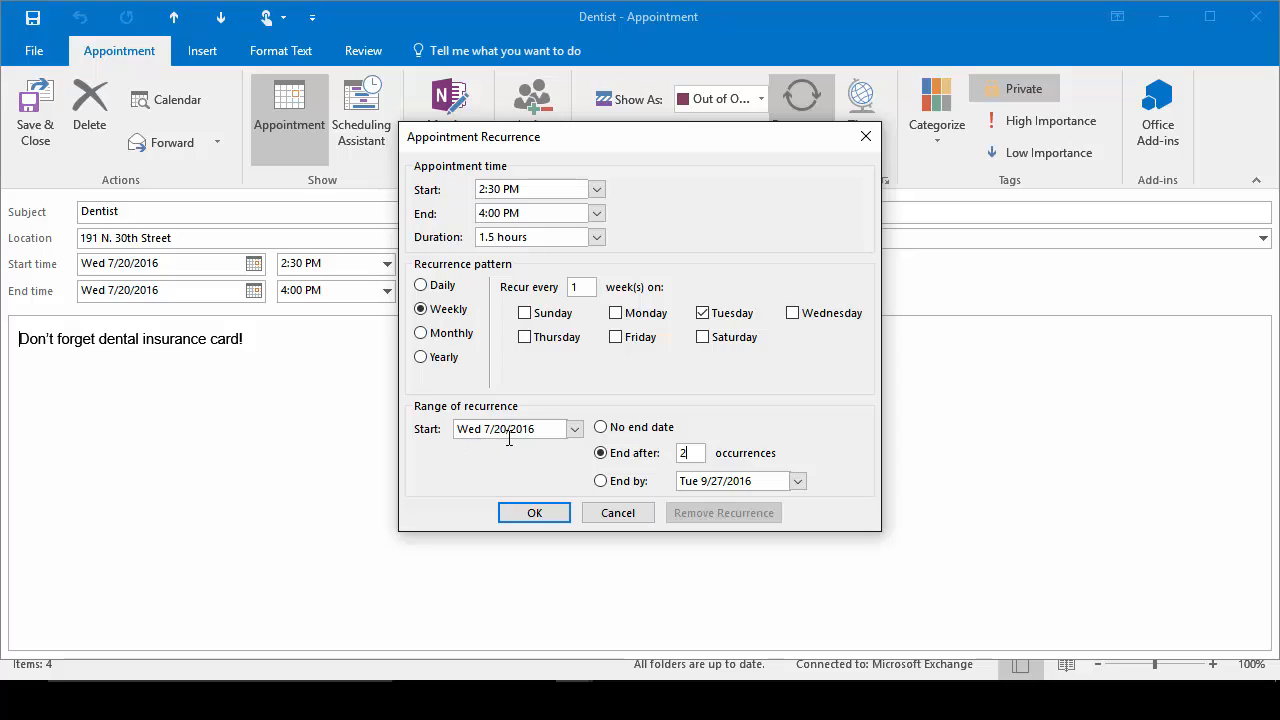
pyautogui.moveTo(508, 456)
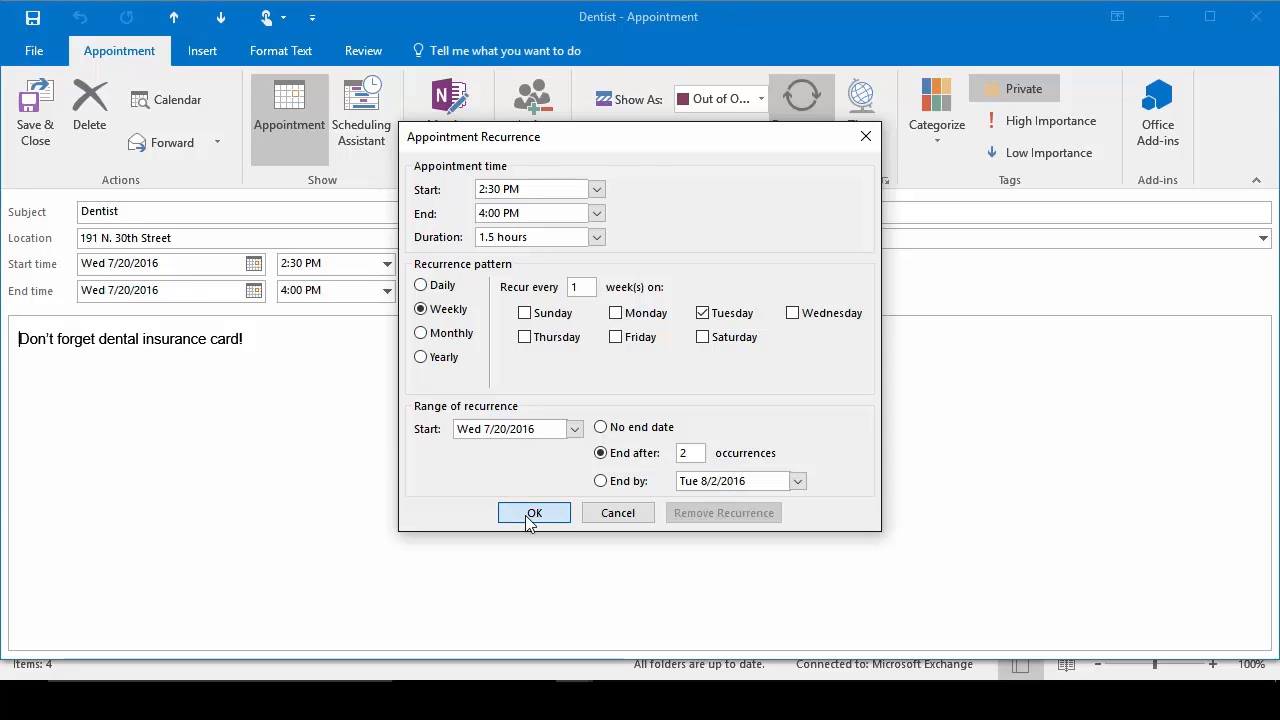
pyautogui.click(532, 512)
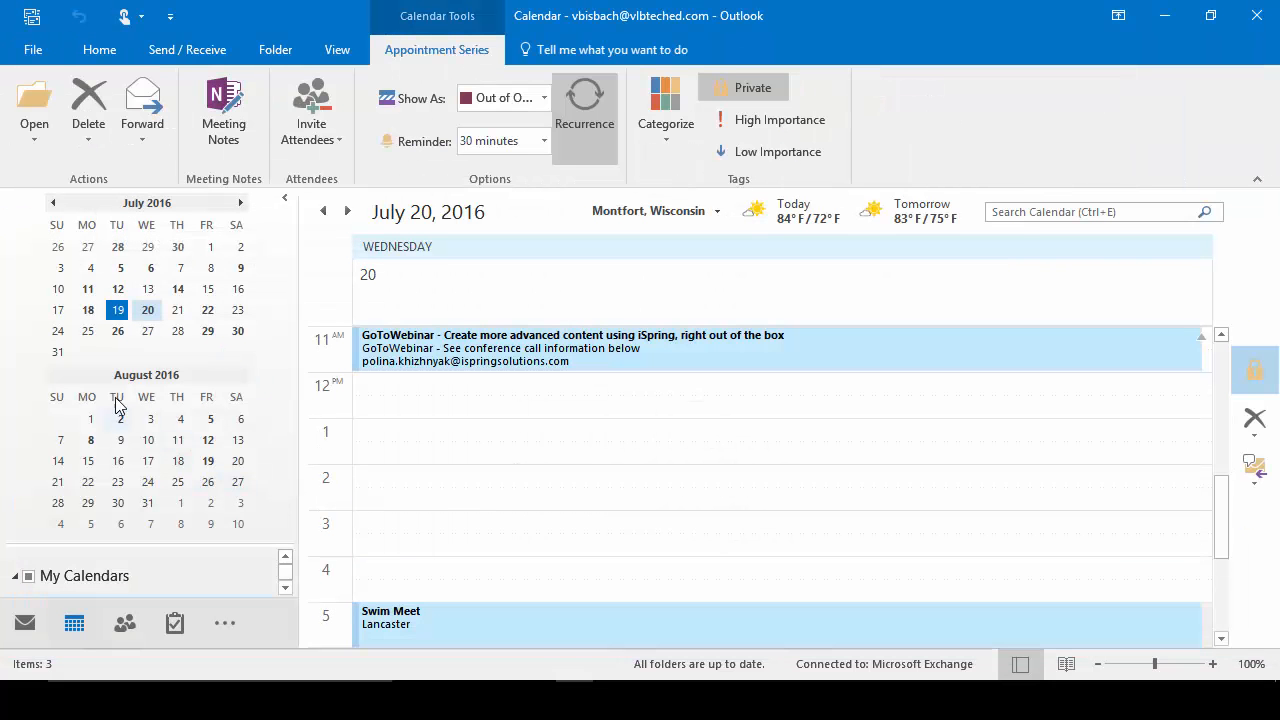
# Step: Review Tuesdays July 26, August 9 and August 2 in the date navigator for Dentist occurrences
pyautogui.click(118, 332)
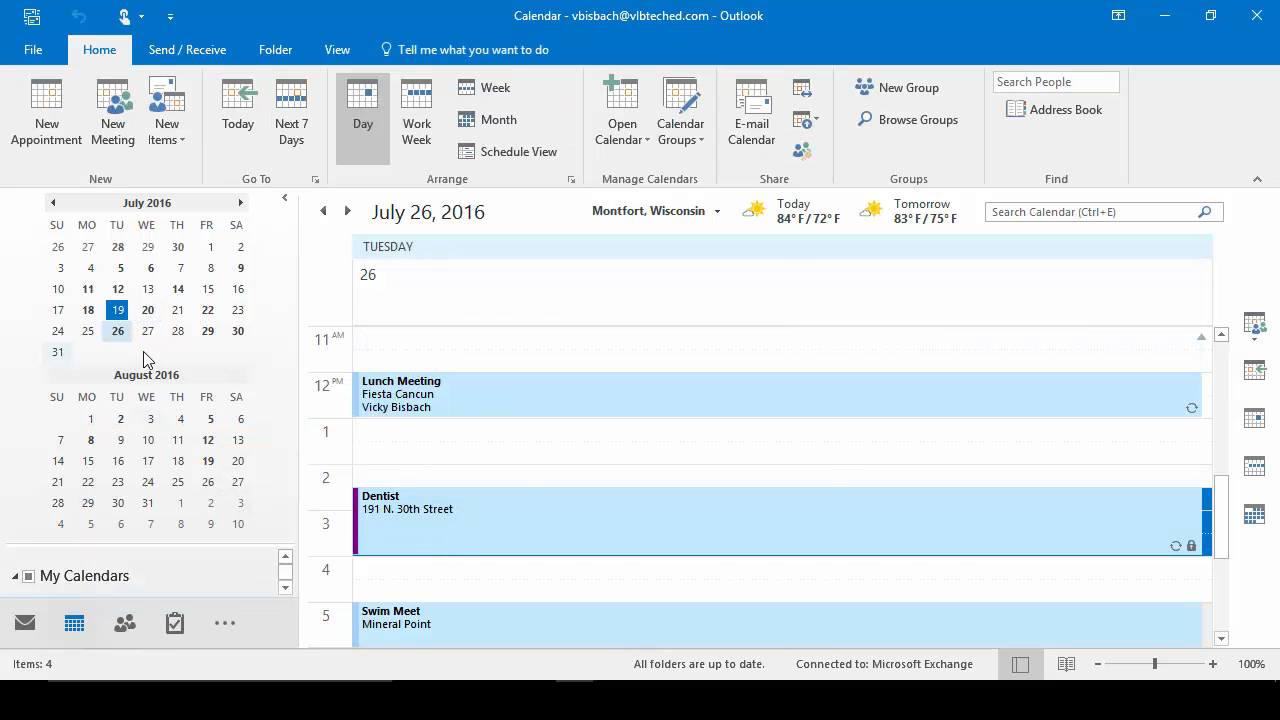
pyautogui.click(120, 420)
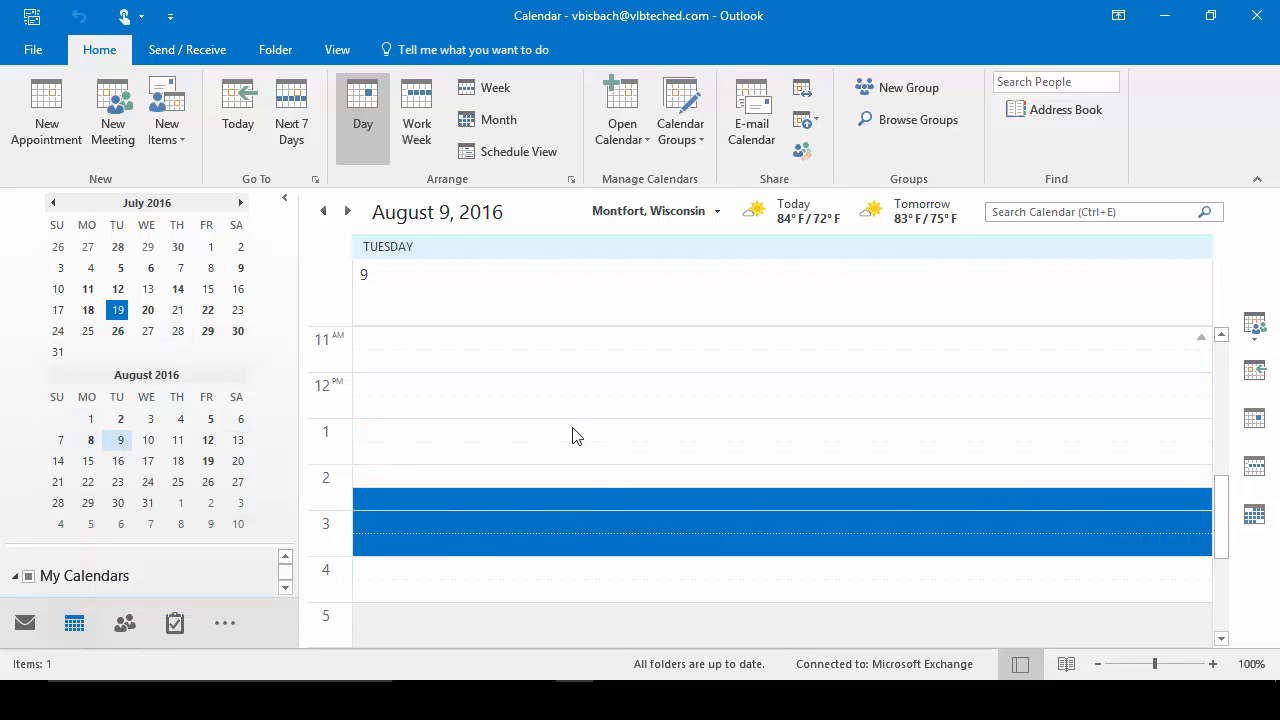
pyautogui.moveTo(520, 488)
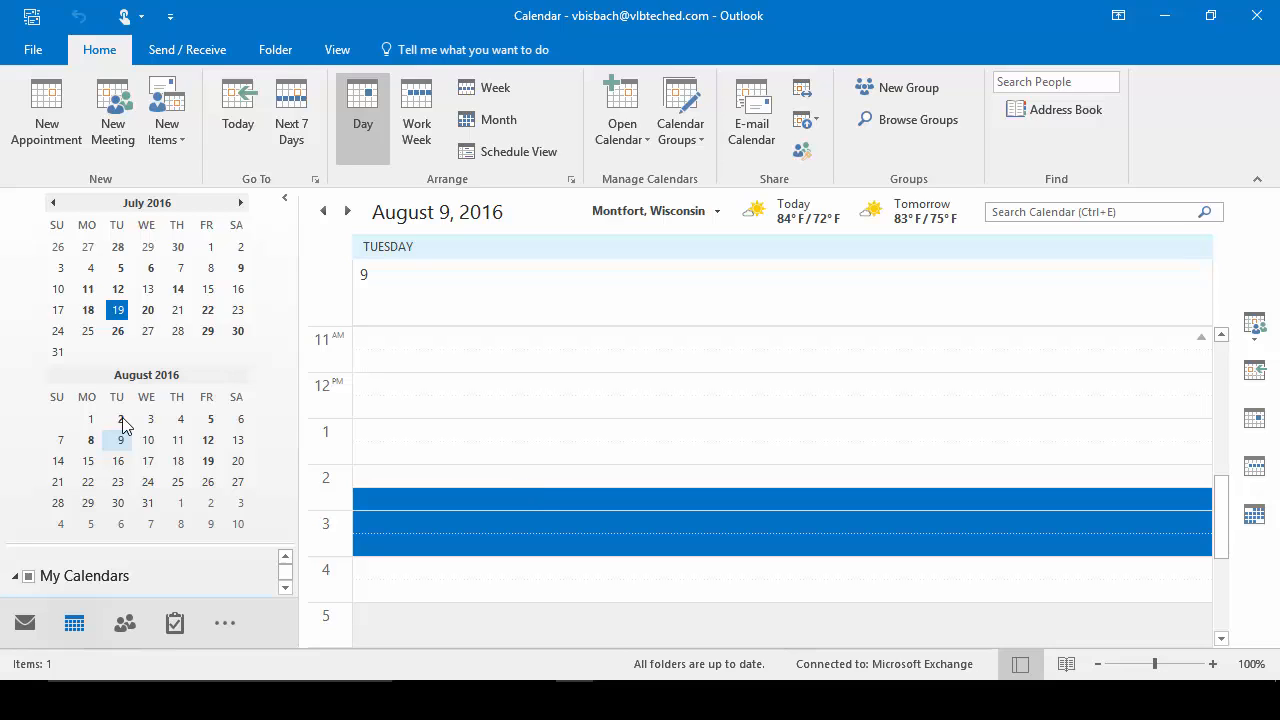
pyautogui.click(120, 420)
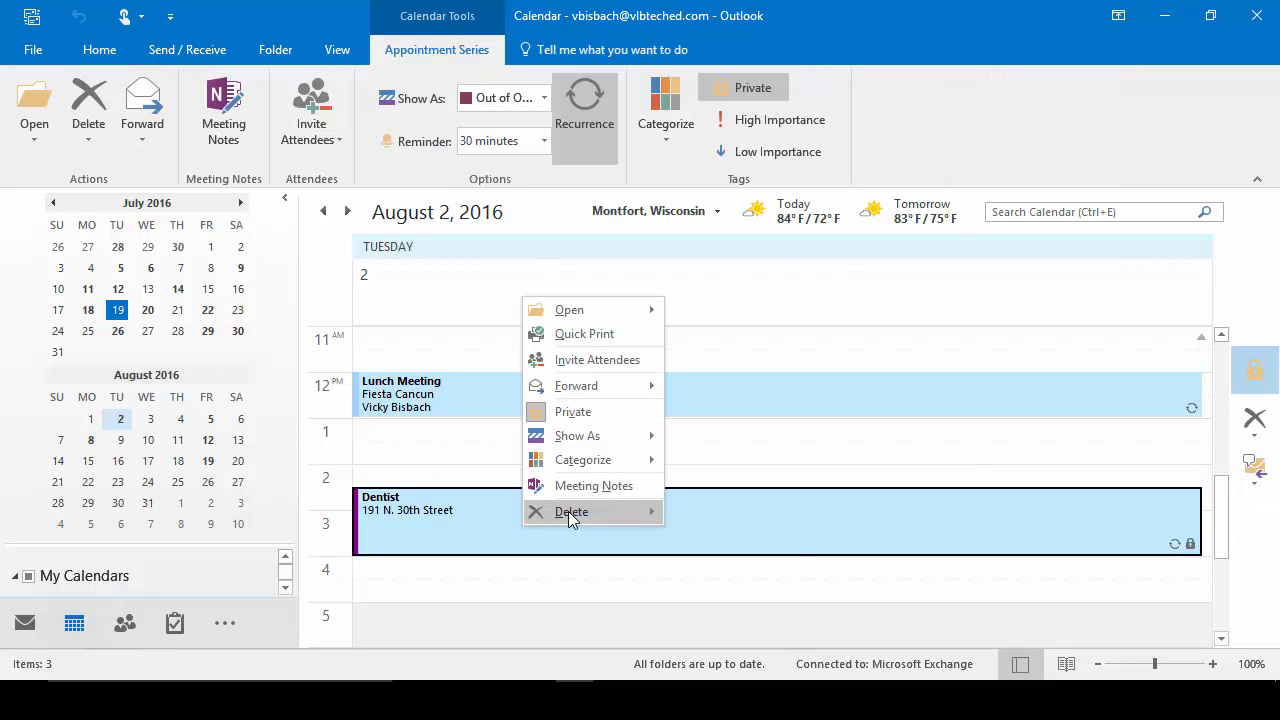
pyautogui.moveTo(572, 512)
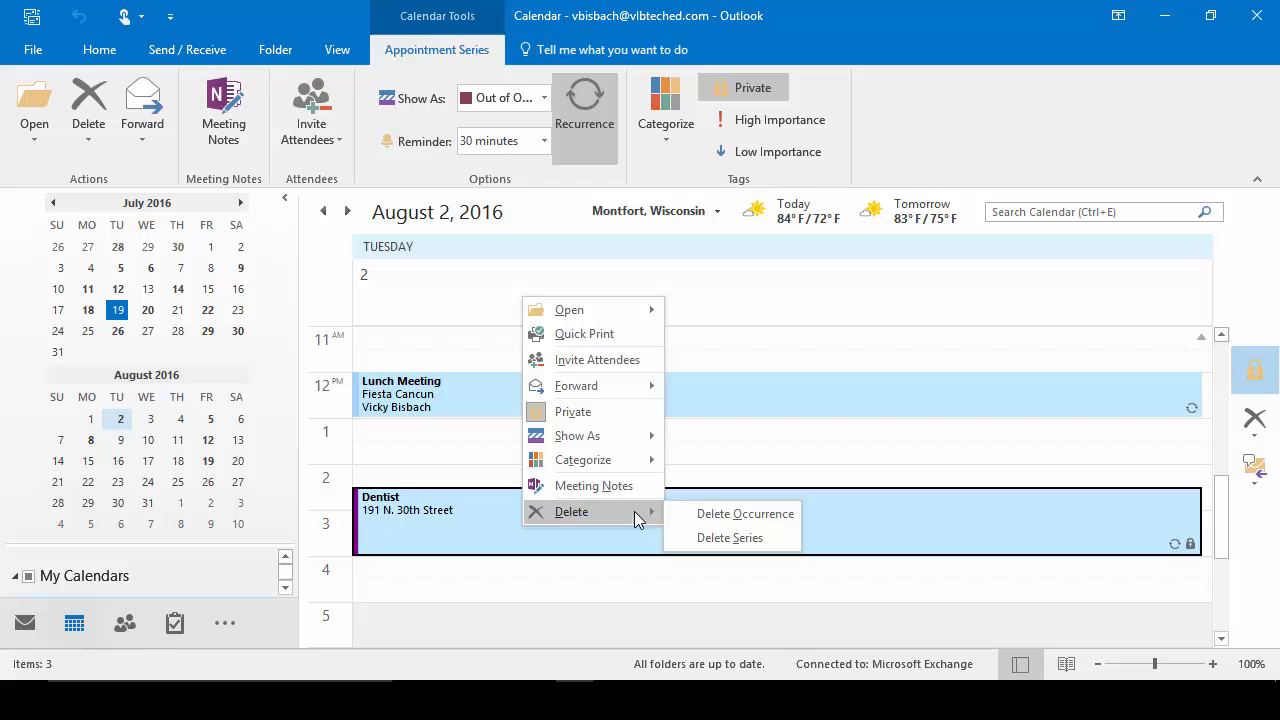
pyautogui.moveTo(744, 512)
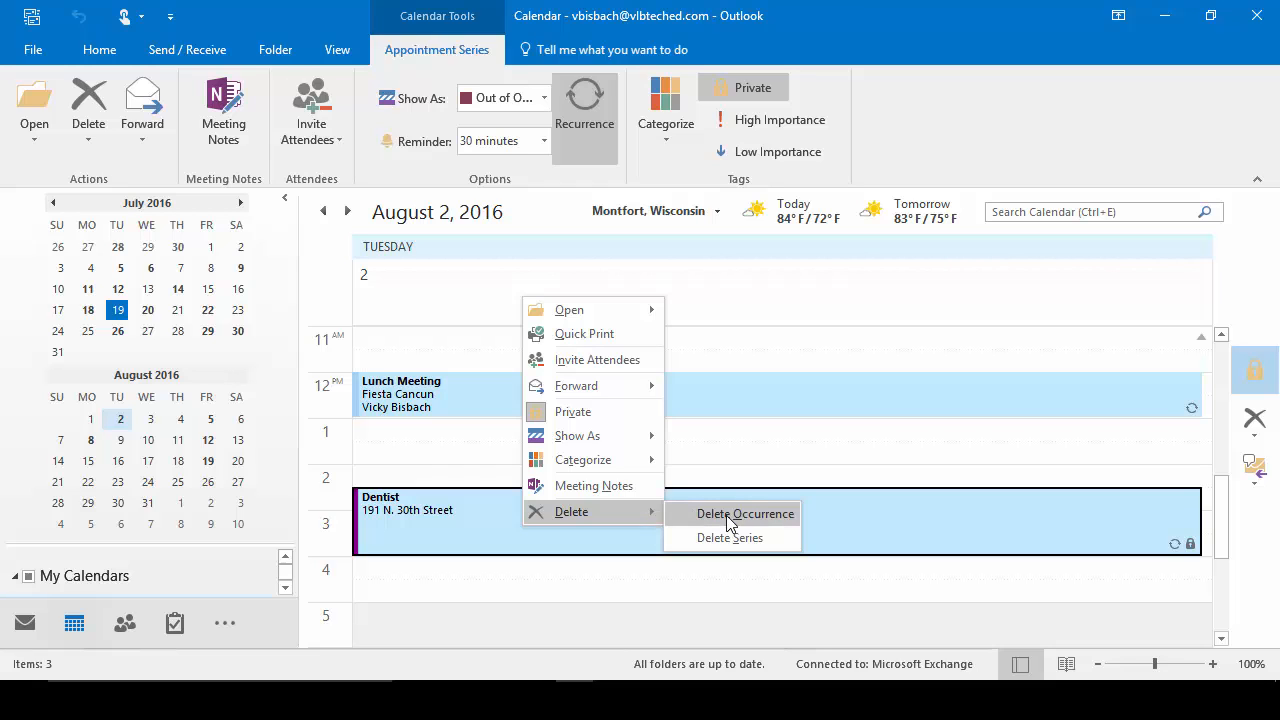
# Step: Delete only the August 2 occurrence of the Dentist series
pyautogui.click(744, 512)
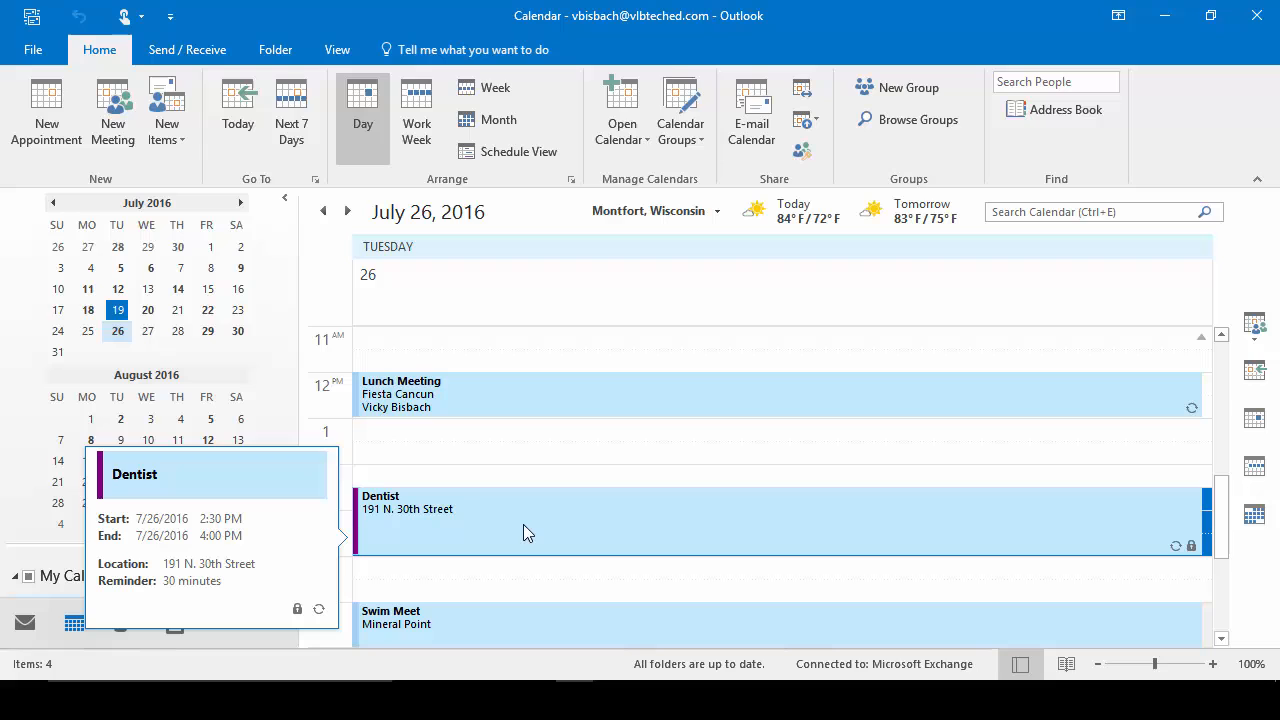
pyautogui.moveTo(428, 414)
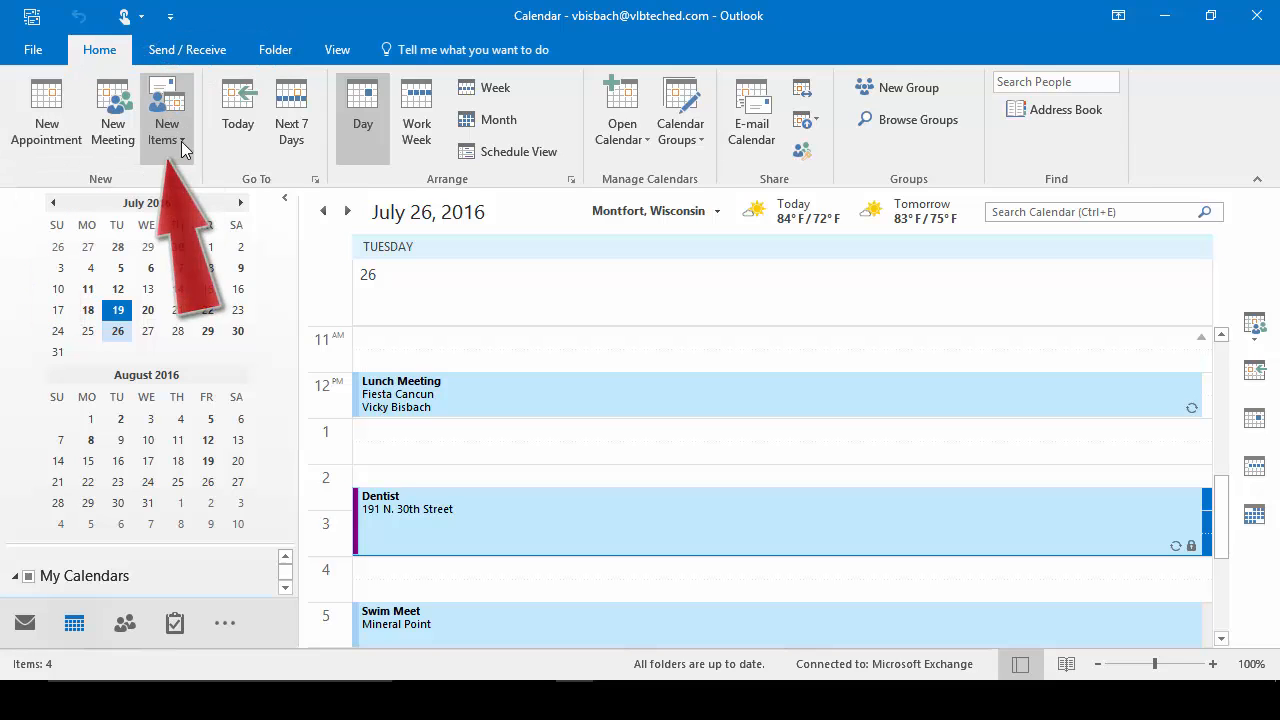
pyautogui.click(166, 110)
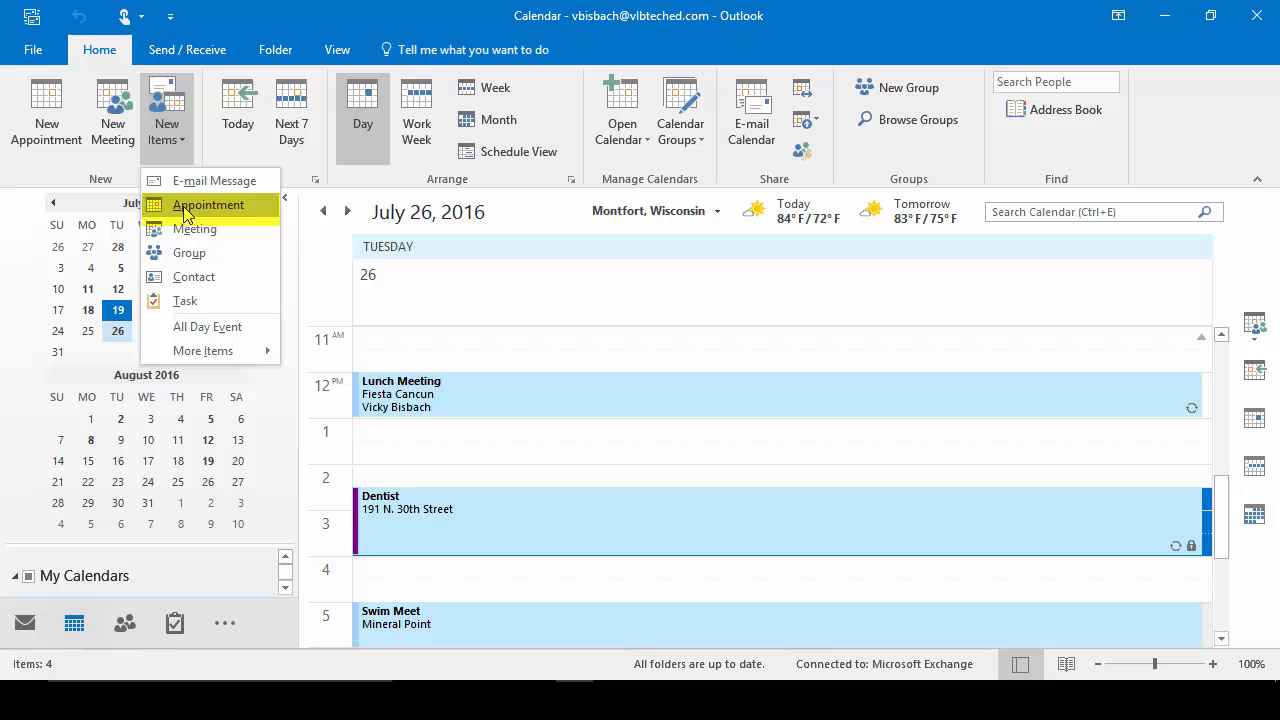
pyautogui.press('ctrl+shift+a')
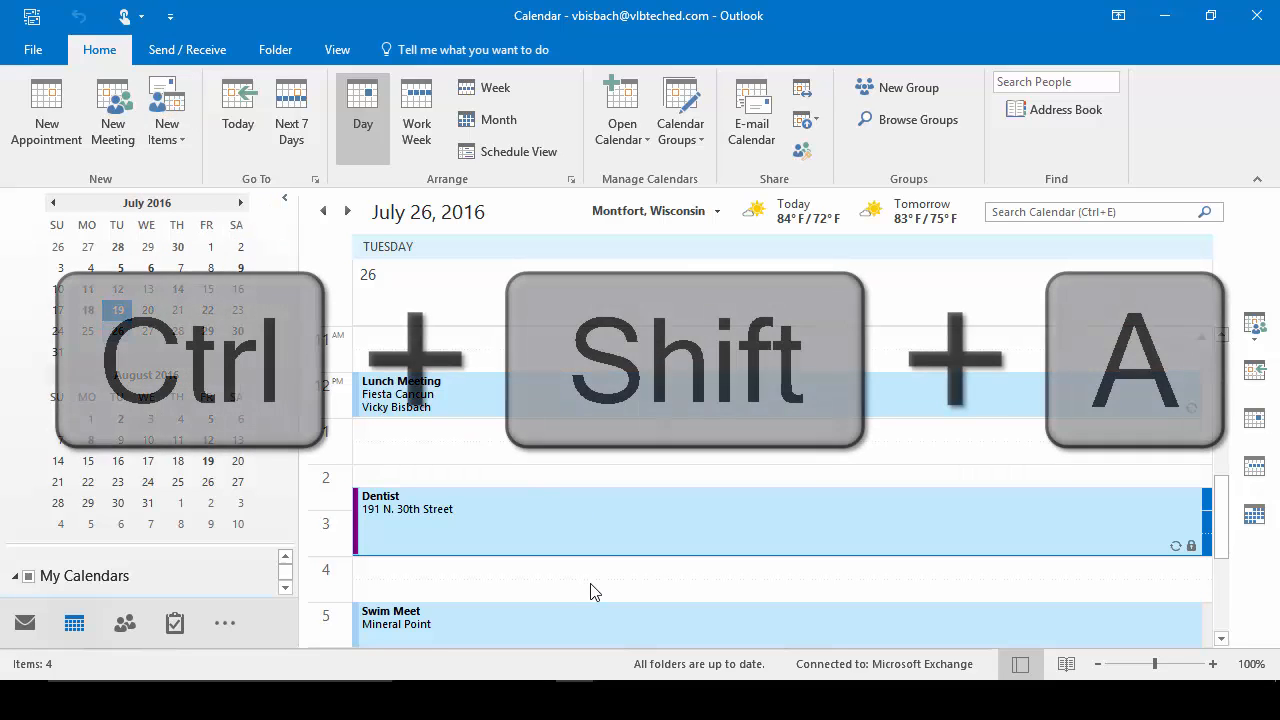